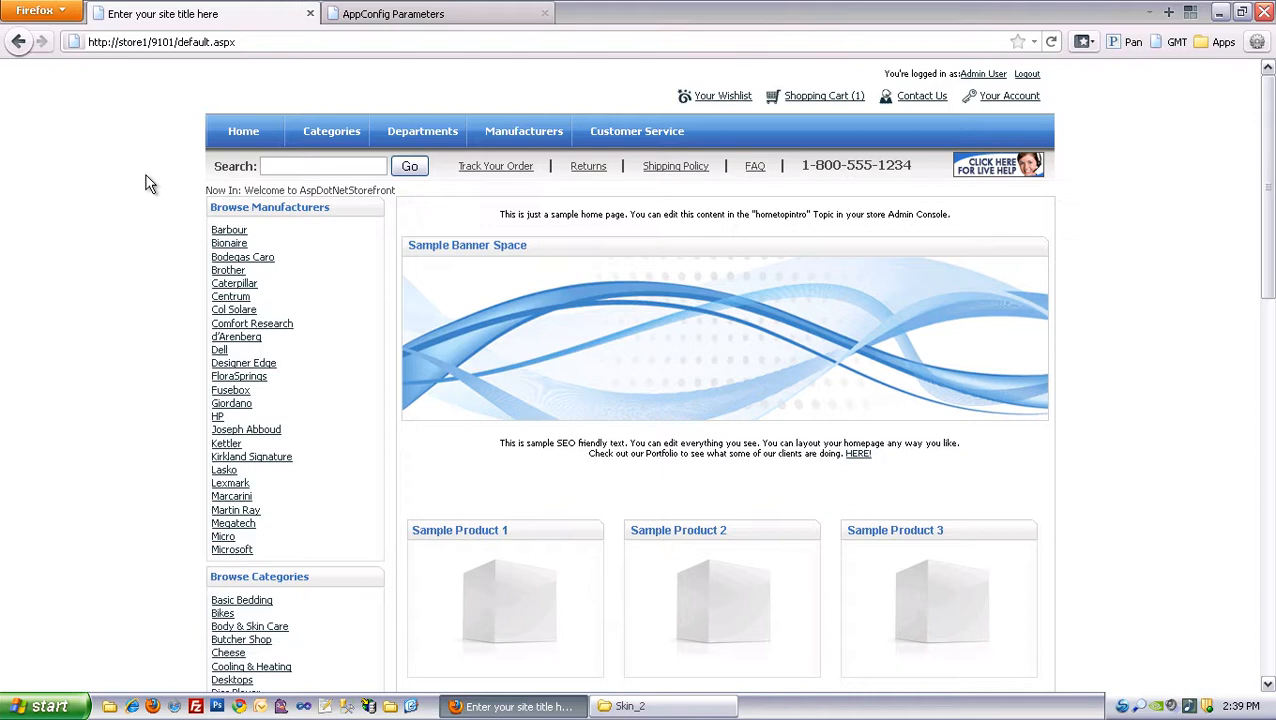
{"action": "mouse_move", "coordinate": [163, 180]}
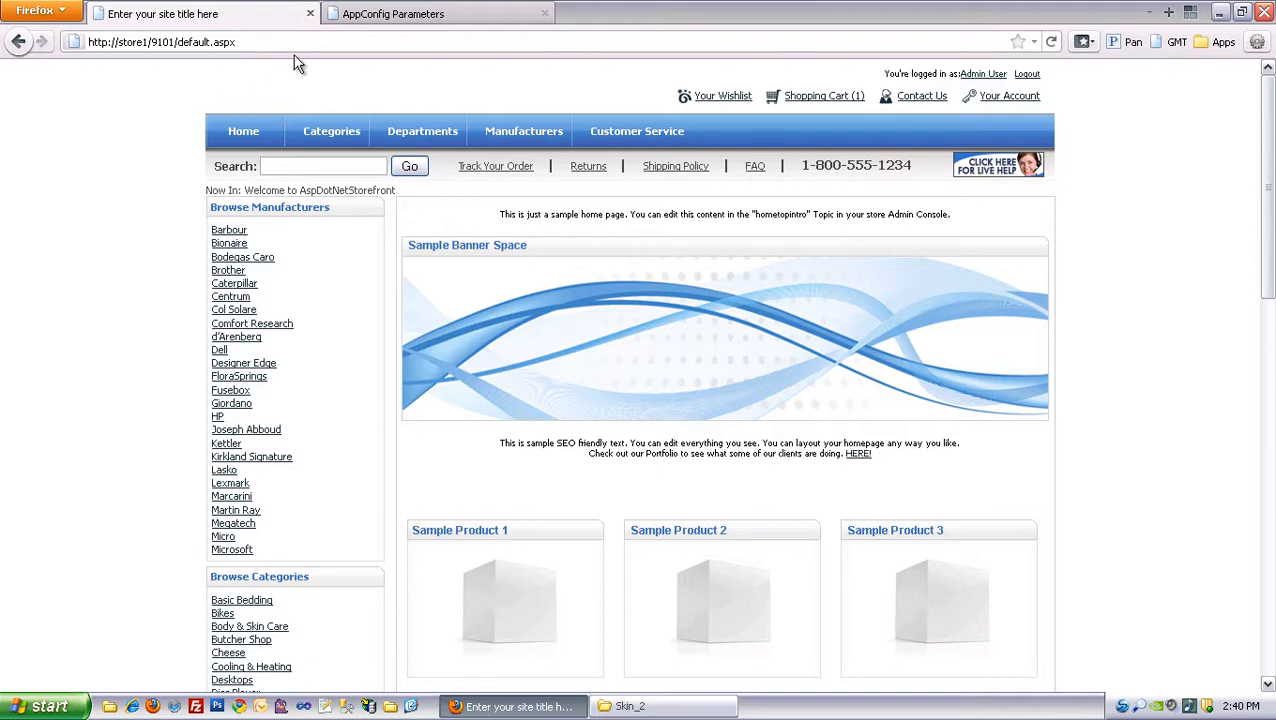
- Set AllowEntityFiltering and AllowProductFiltering to Yes in Store Maintenance, saving each
{"action": "left_click", "coordinate": [438, 13]}
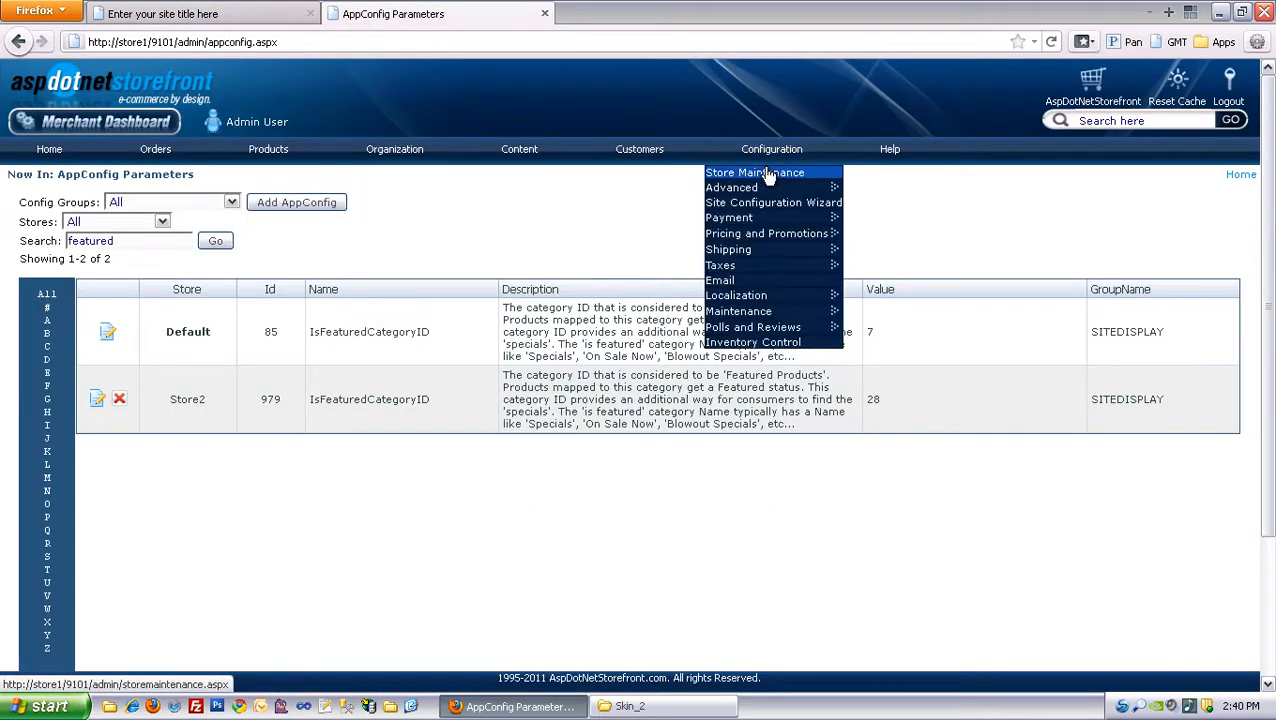
{"action": "left_click", "coordinate": [754, 172]}
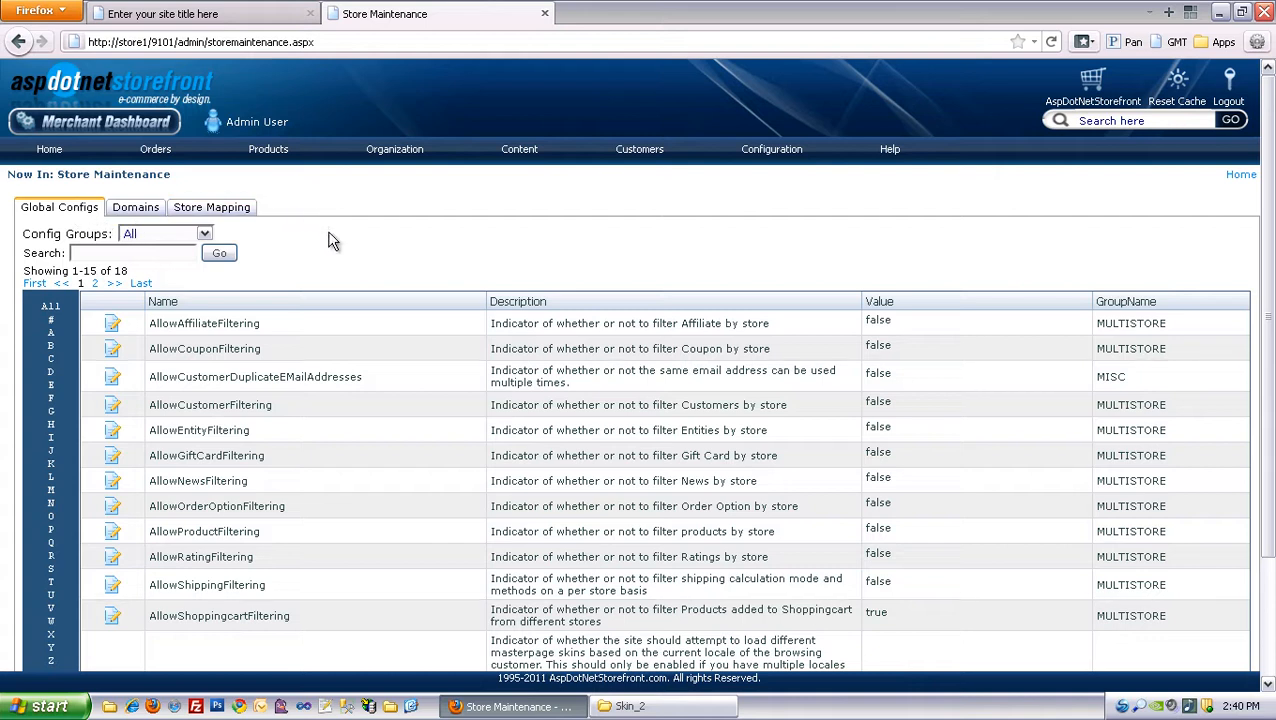
{"action": "scroll", "scroll_direction": "down", "scroll_amount": 3}
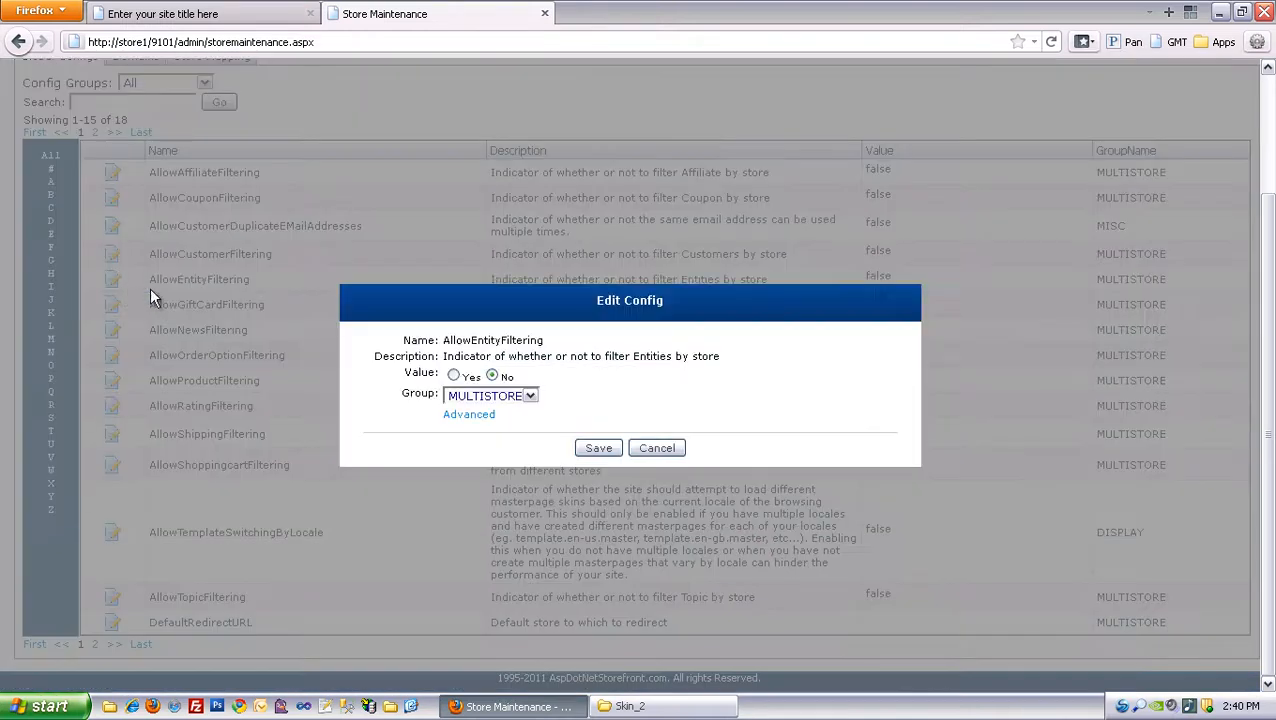
{"action": "left_click", "coordinate": [453, 376]}
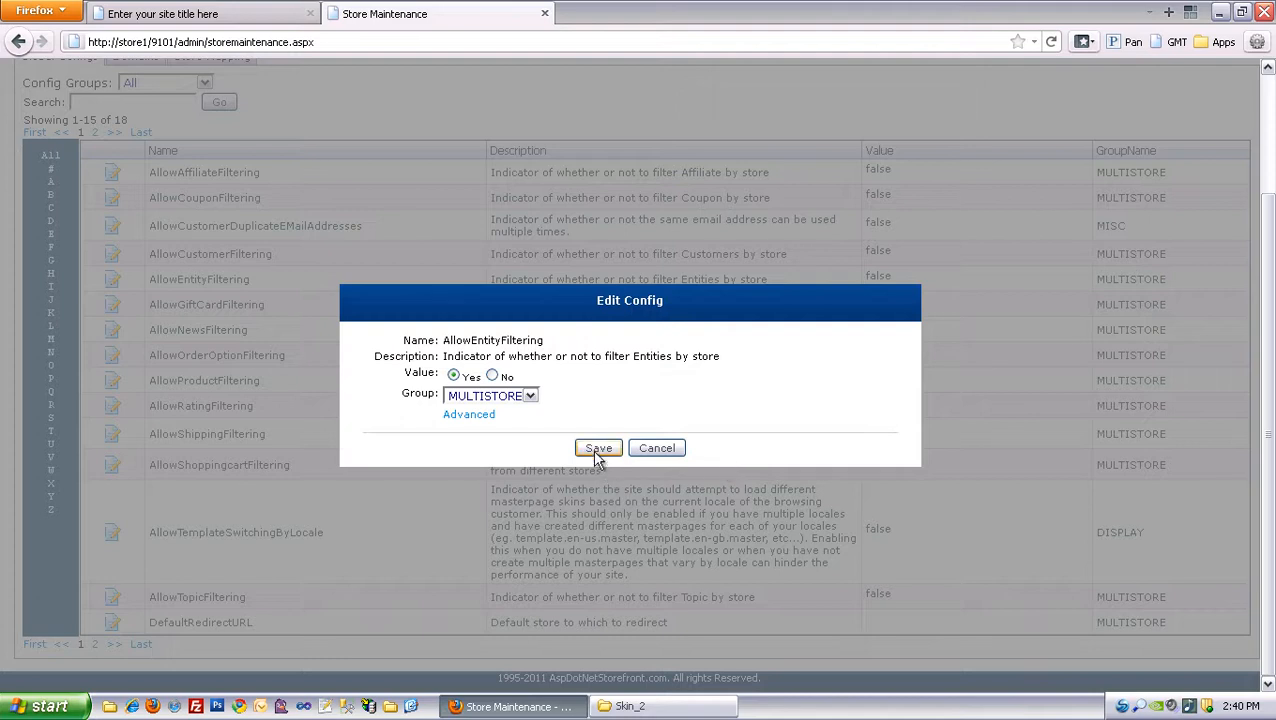
{"action": "left_click", "coordinate": [598, 448]}
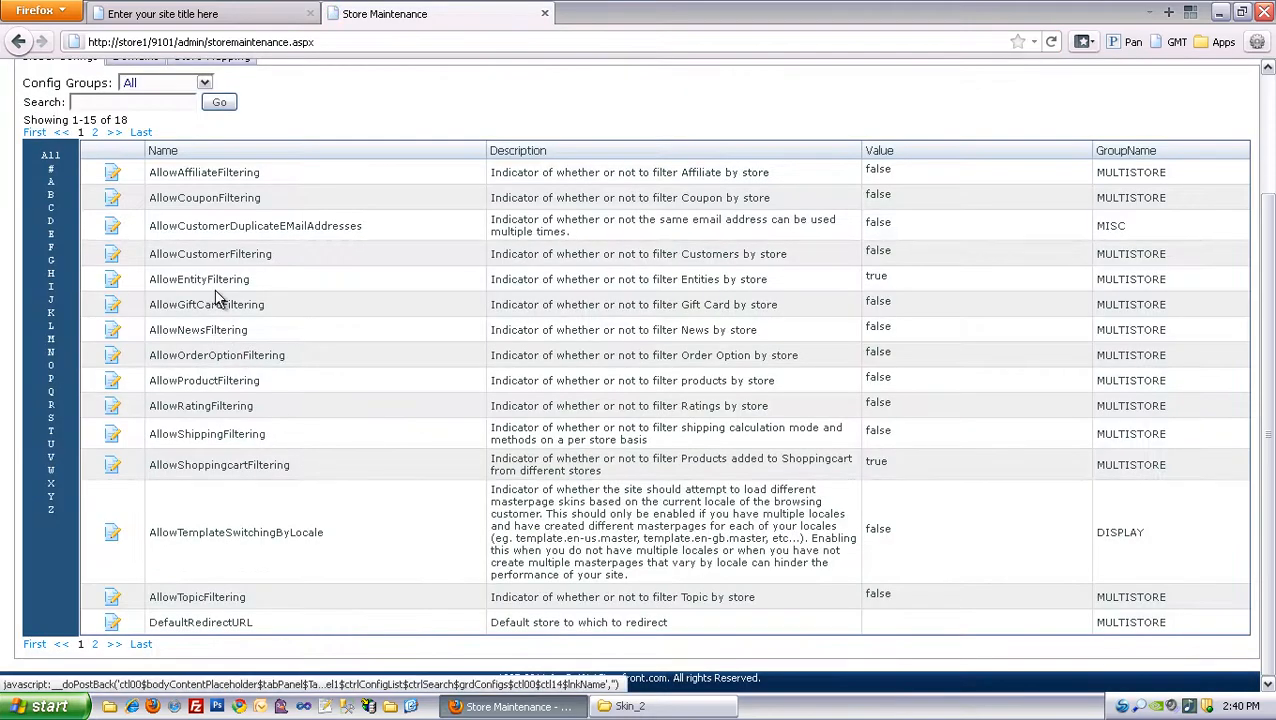
{"action": "left_click", "coordinate": [112, 380]}
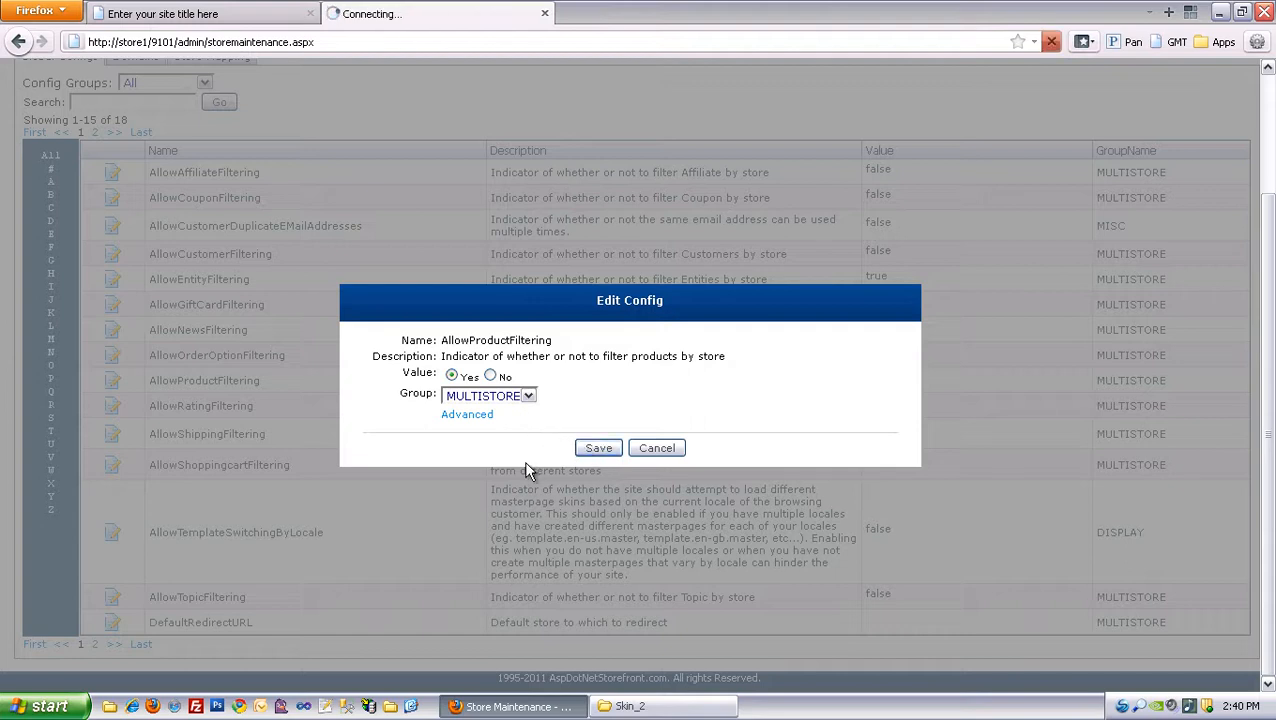
{"action": "left_click", "coordinate": [598, 448]}
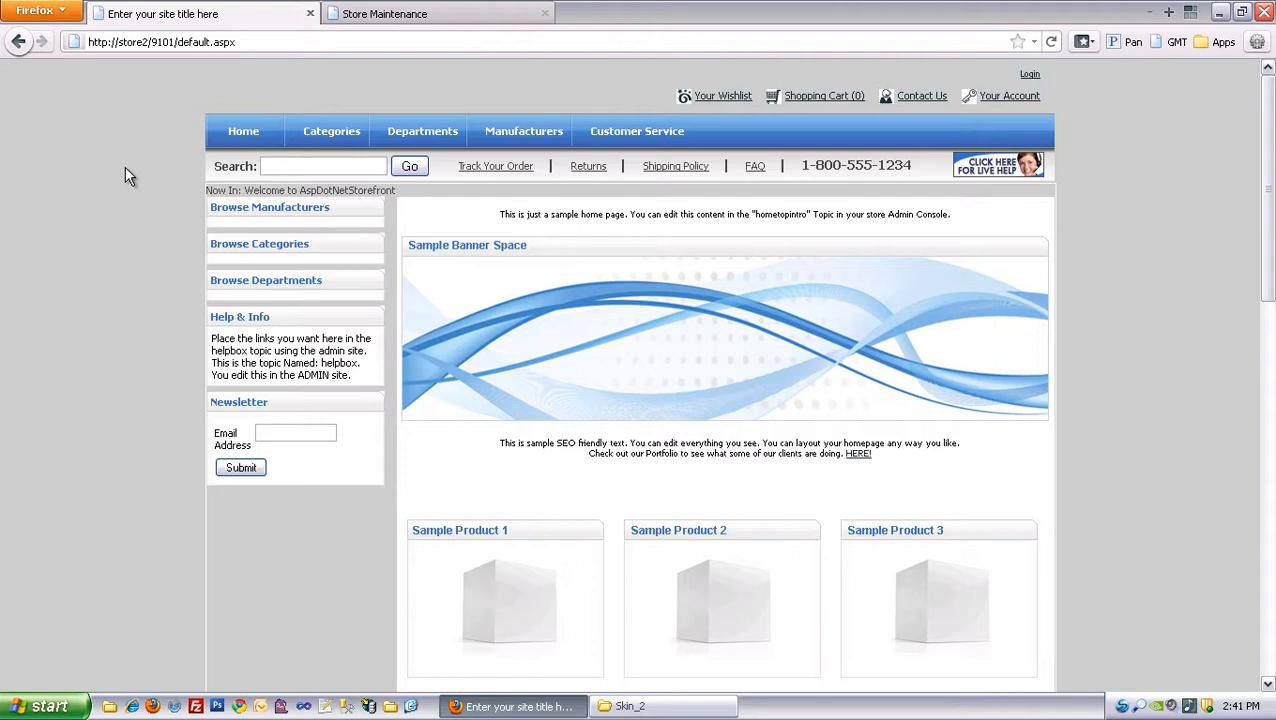
{"action": "mouse_move", "coordinate": [270, 78]}
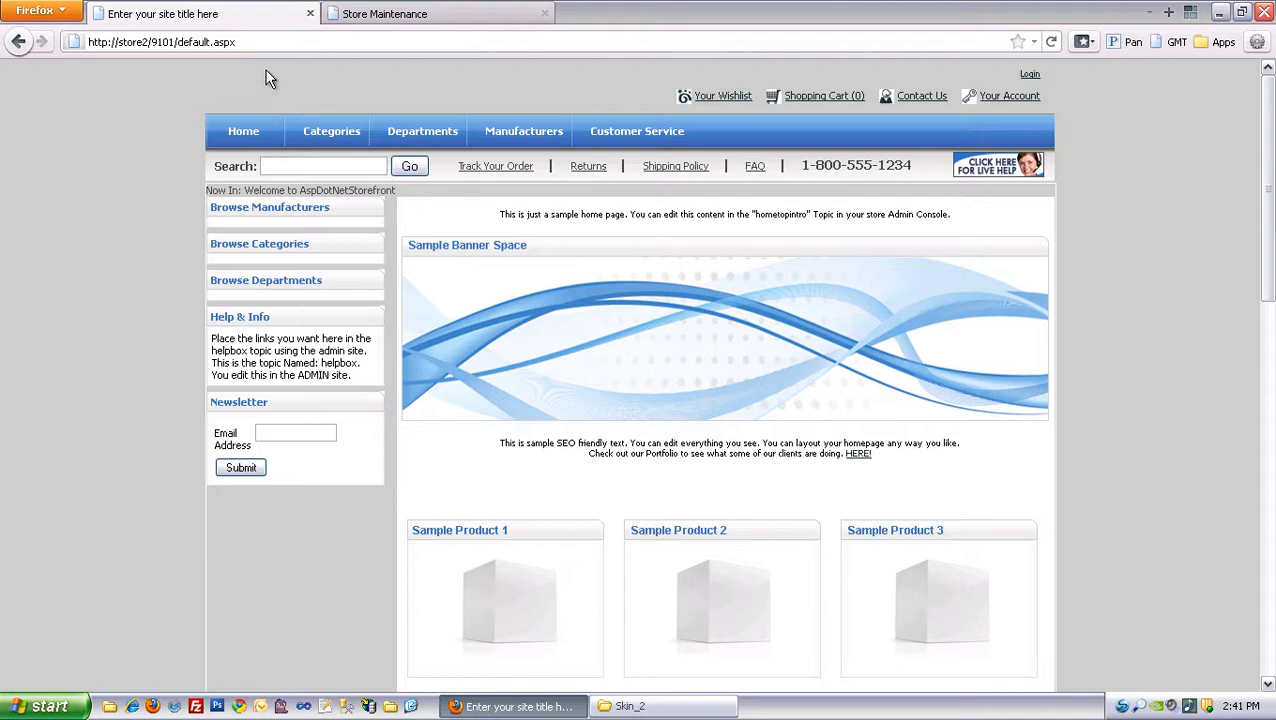
- Leave the Store2 storefront with its empty Browse lists and return to the admin console
{"action": "left_click", "coordinate": [440, 13]}
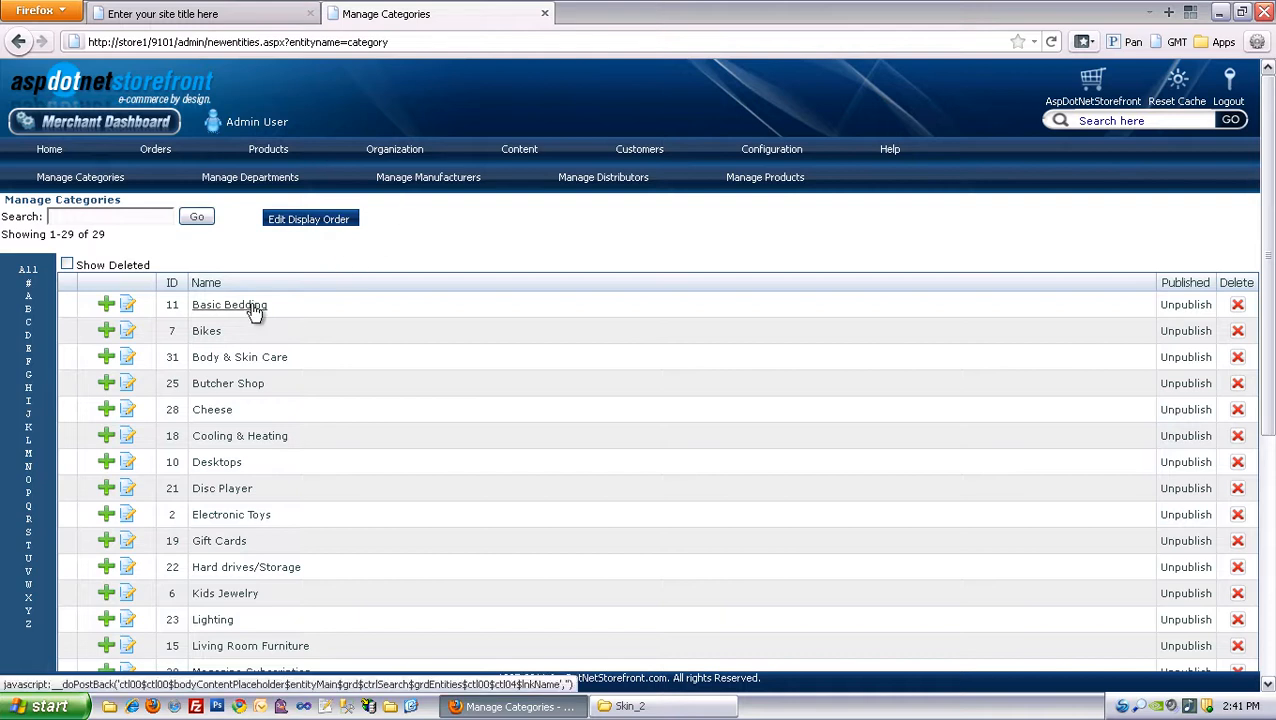
- Review the store mappings of the Basic Bedding and Bikes categories
{"action": "left_click", "coordinate": [229, 305]}
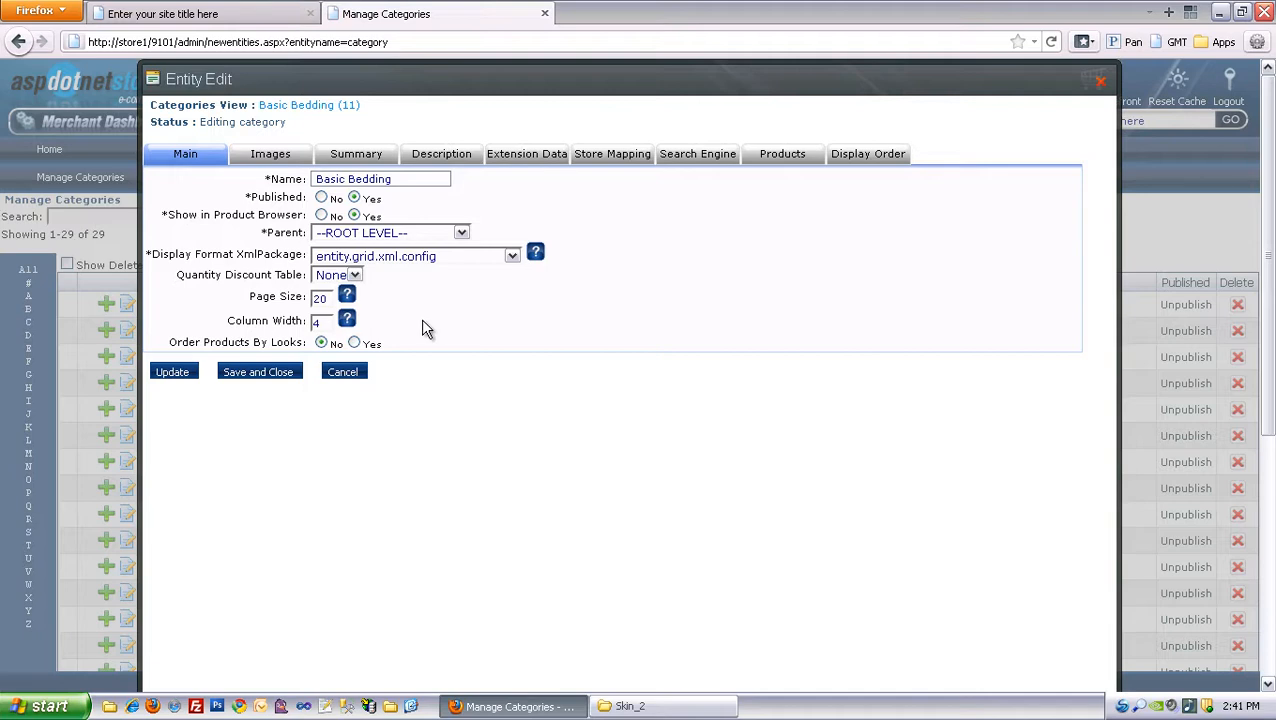
{"action": "left_click", "coordinate": [611, 153]}
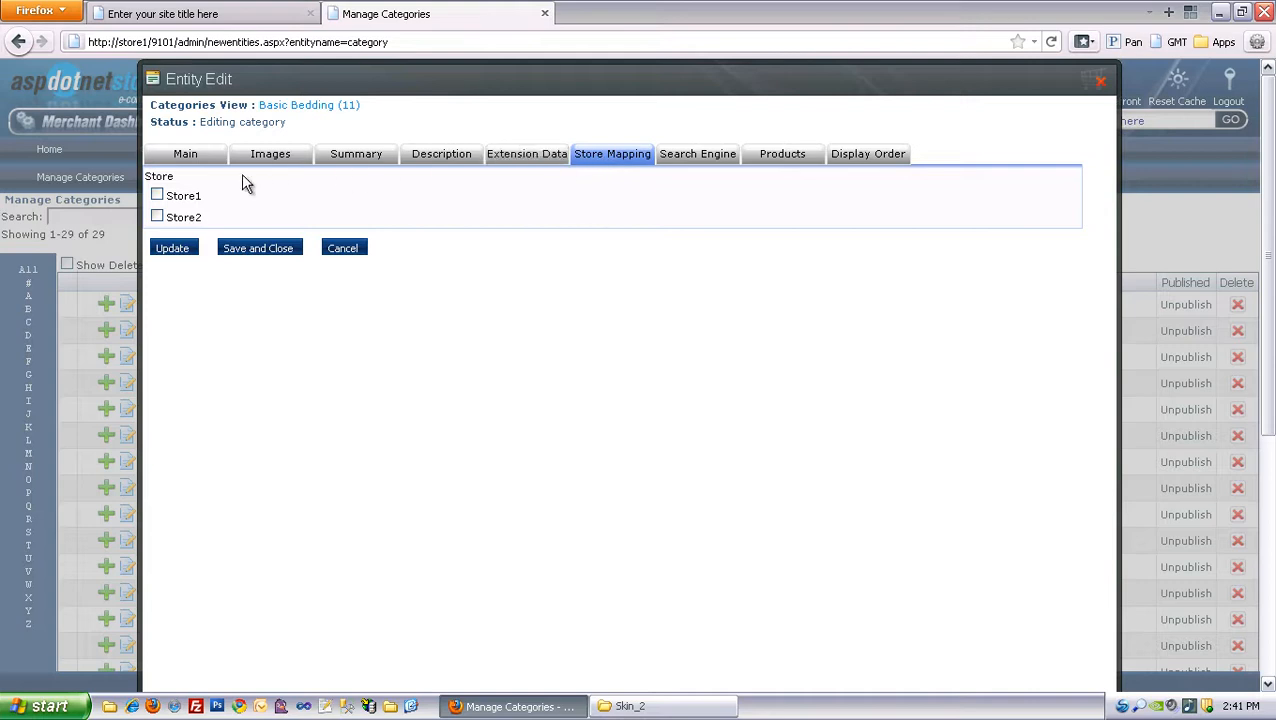
{"action": "left_click", "coordinate": [157, 195]}
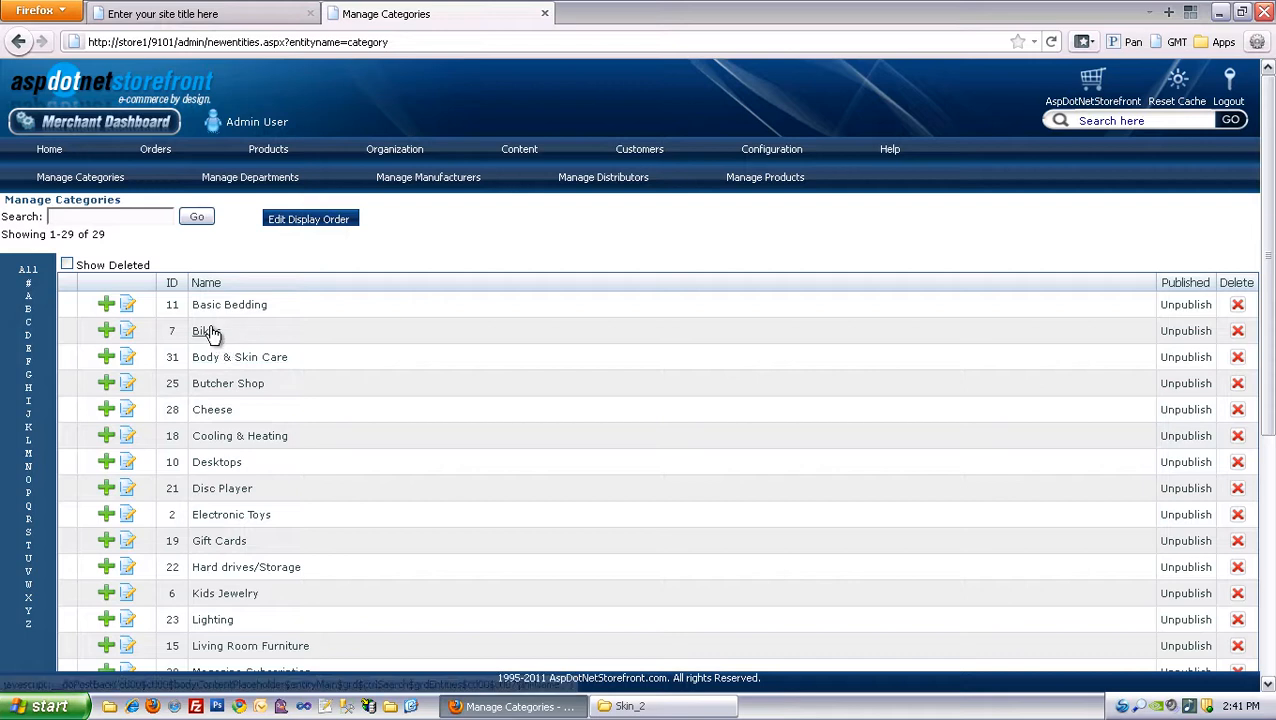
{"action": "left_click", "coordinate": [127, 304]}
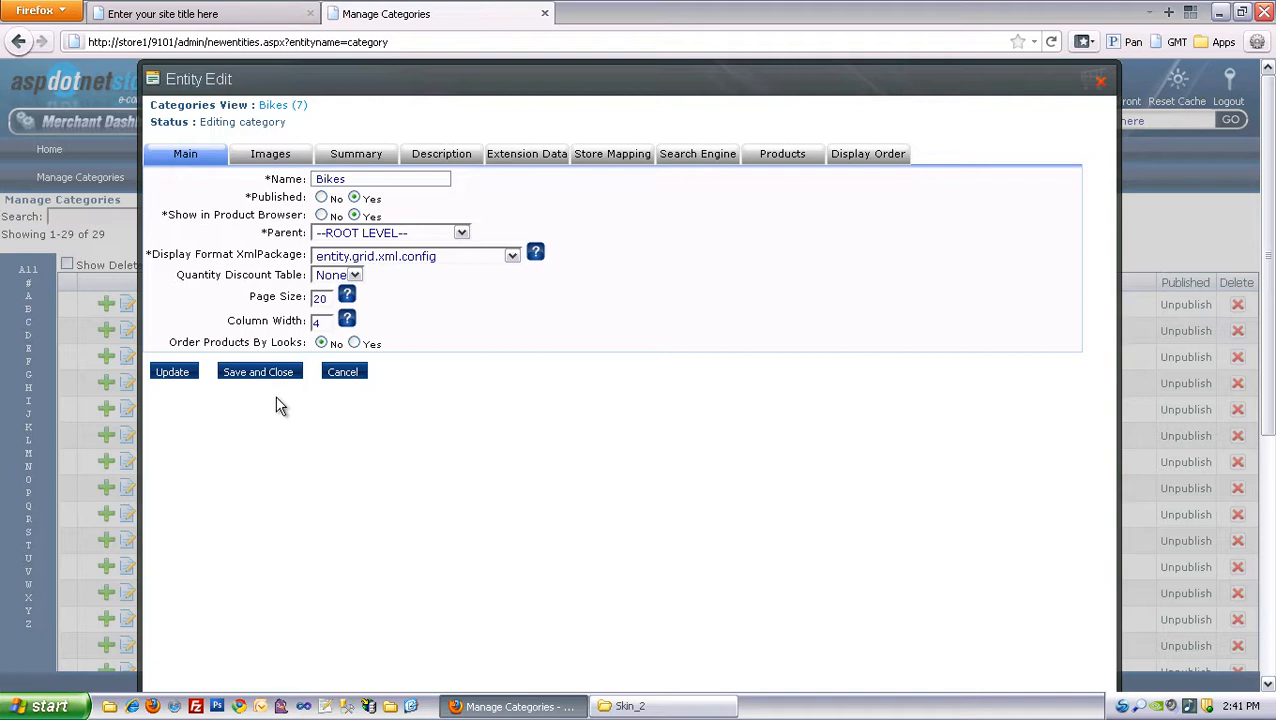
{"action": "mouse_move", "coordinate": [274, 407]}
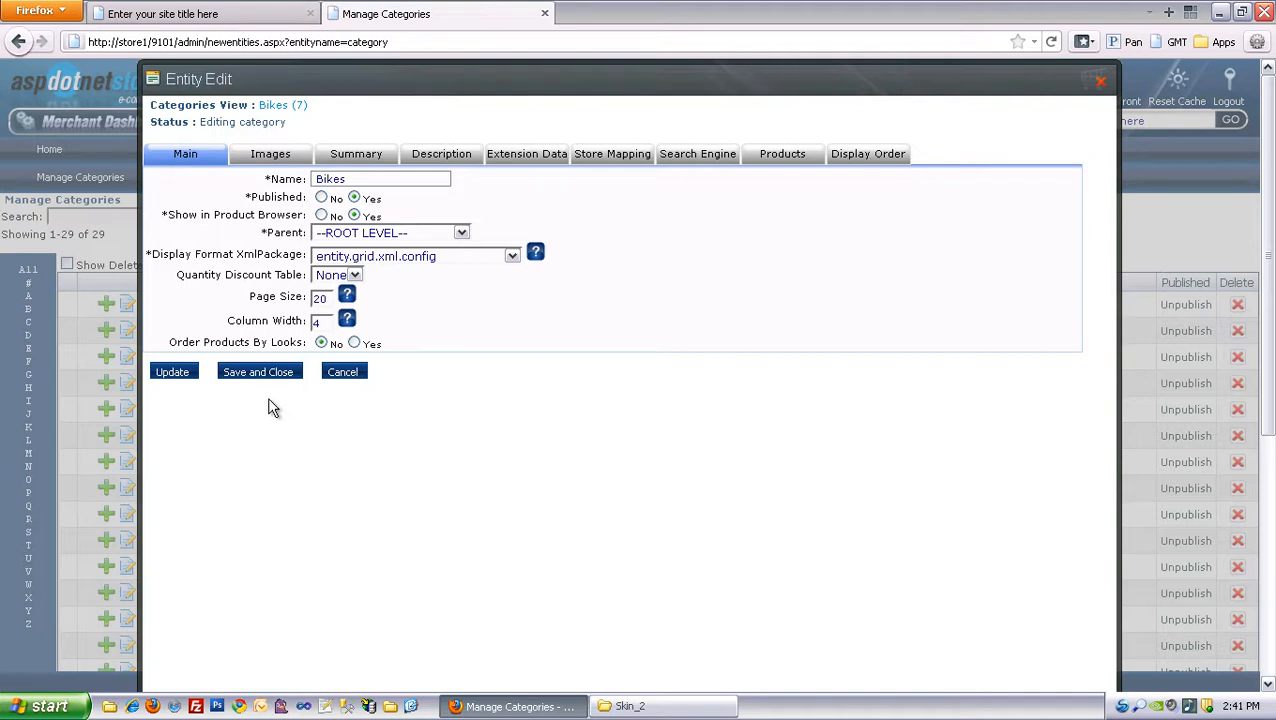
{"action": "mouse_move", "coordinate": [307, 131]}
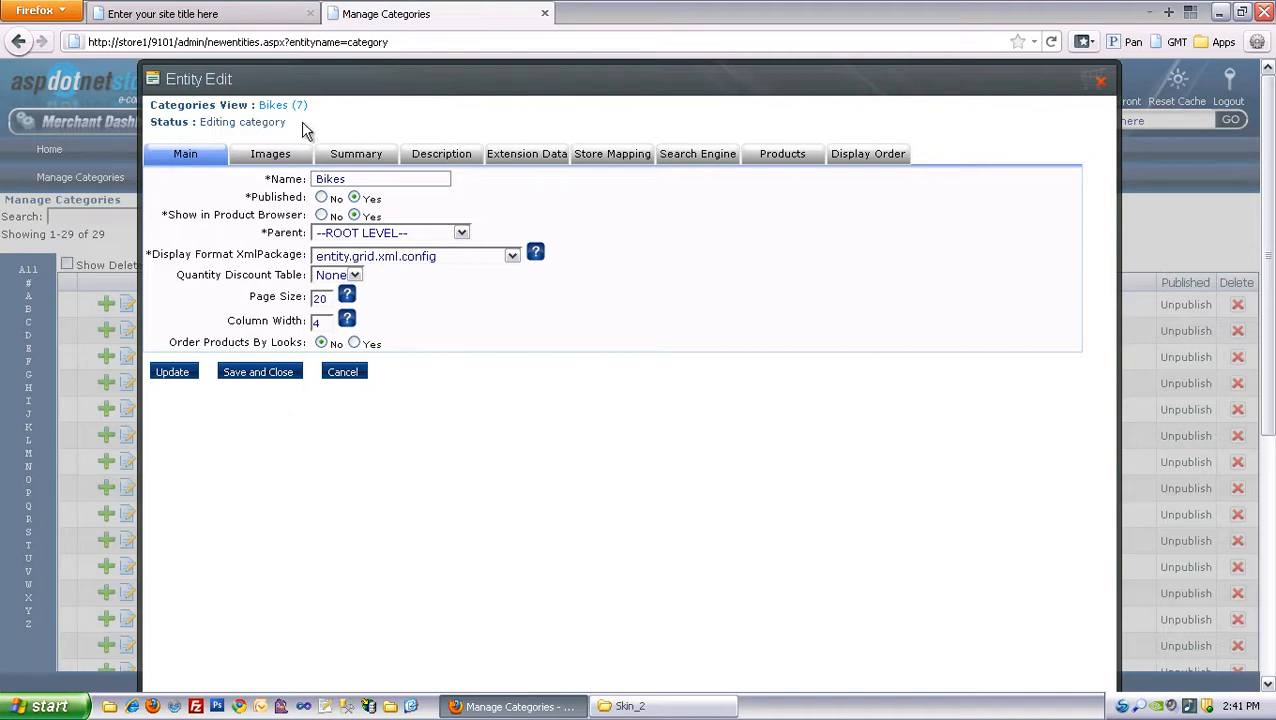
{"action": "left_click", "coordinate": [611, 153]}
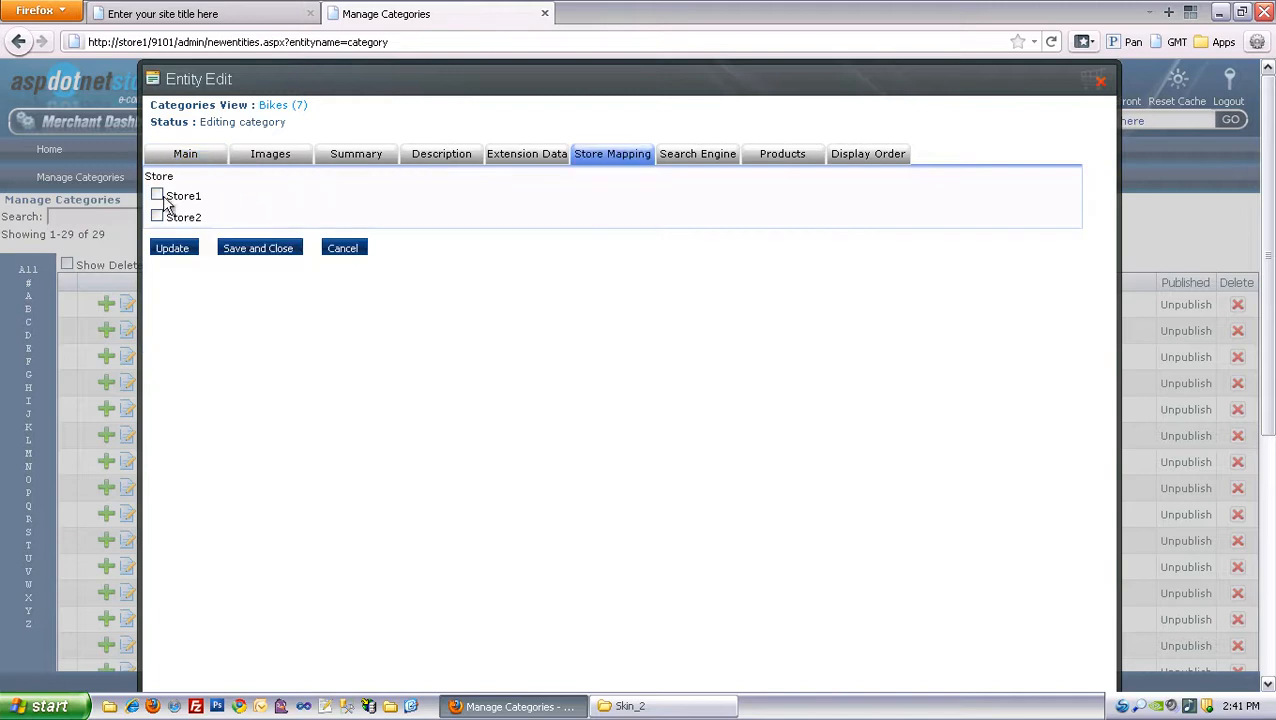
{"action": "left_click", "coordinate": [157, 195]}
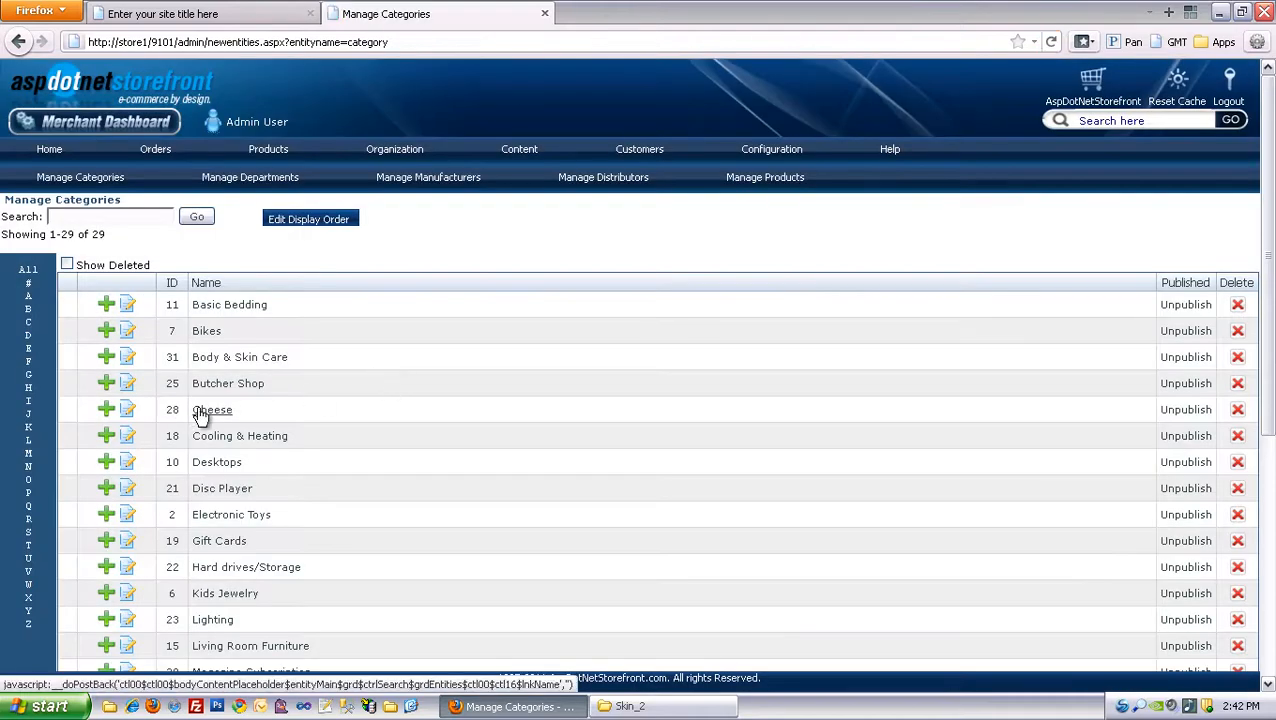
- Tick Store2 in the Cheese category's store mapping and save
{"action": "left_click", "coordinate": [212, 409]}
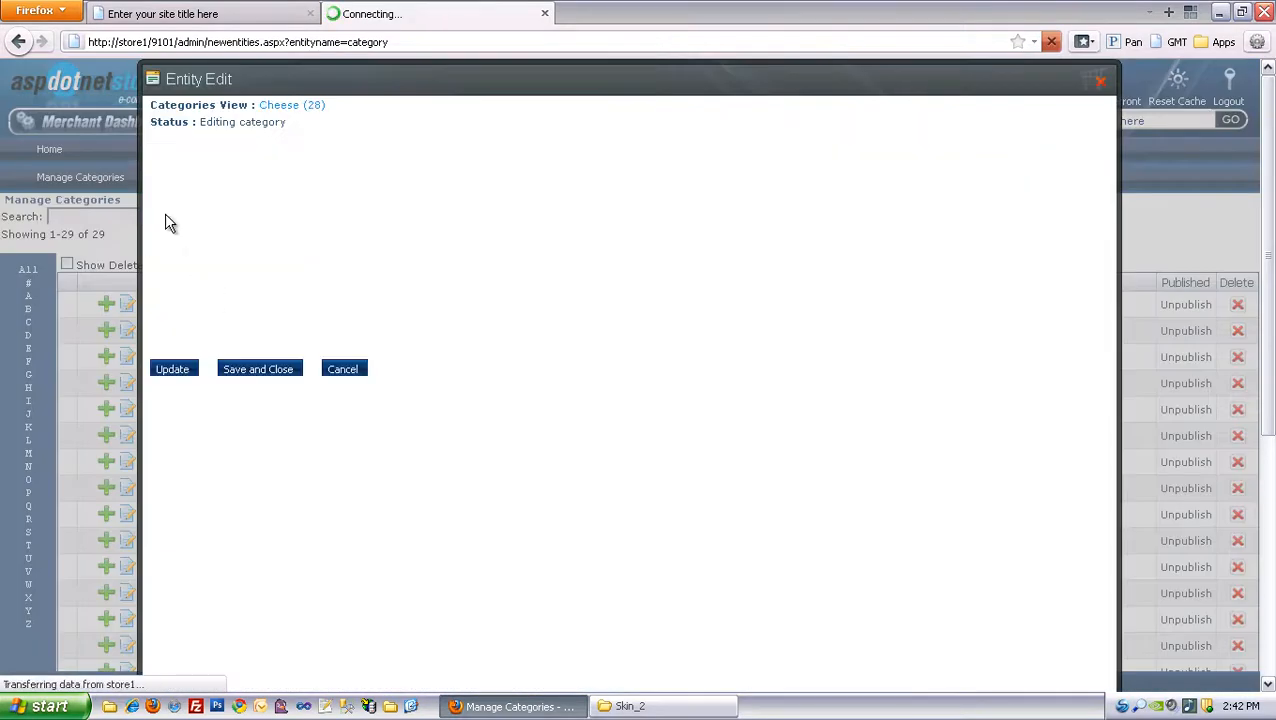
{"action": "left_click", "coordinate": [612, 153]}
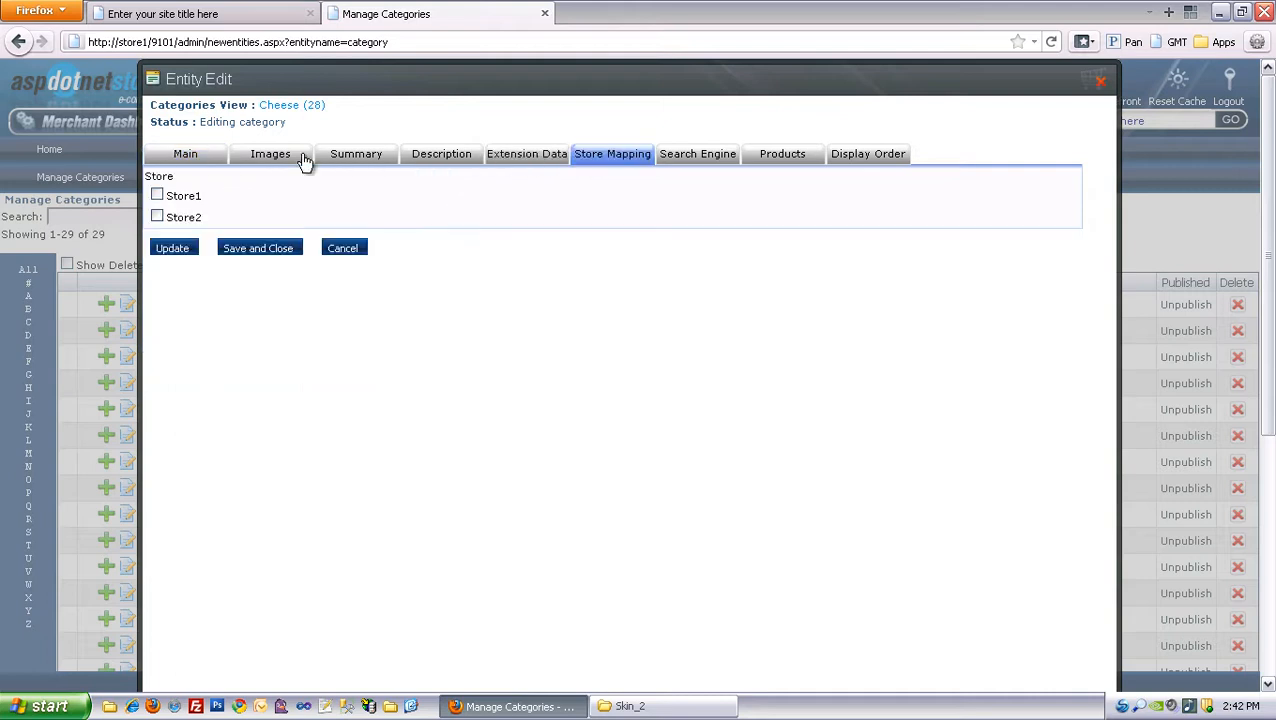
{"action": "left_click", "coordinate": [157, 217]}
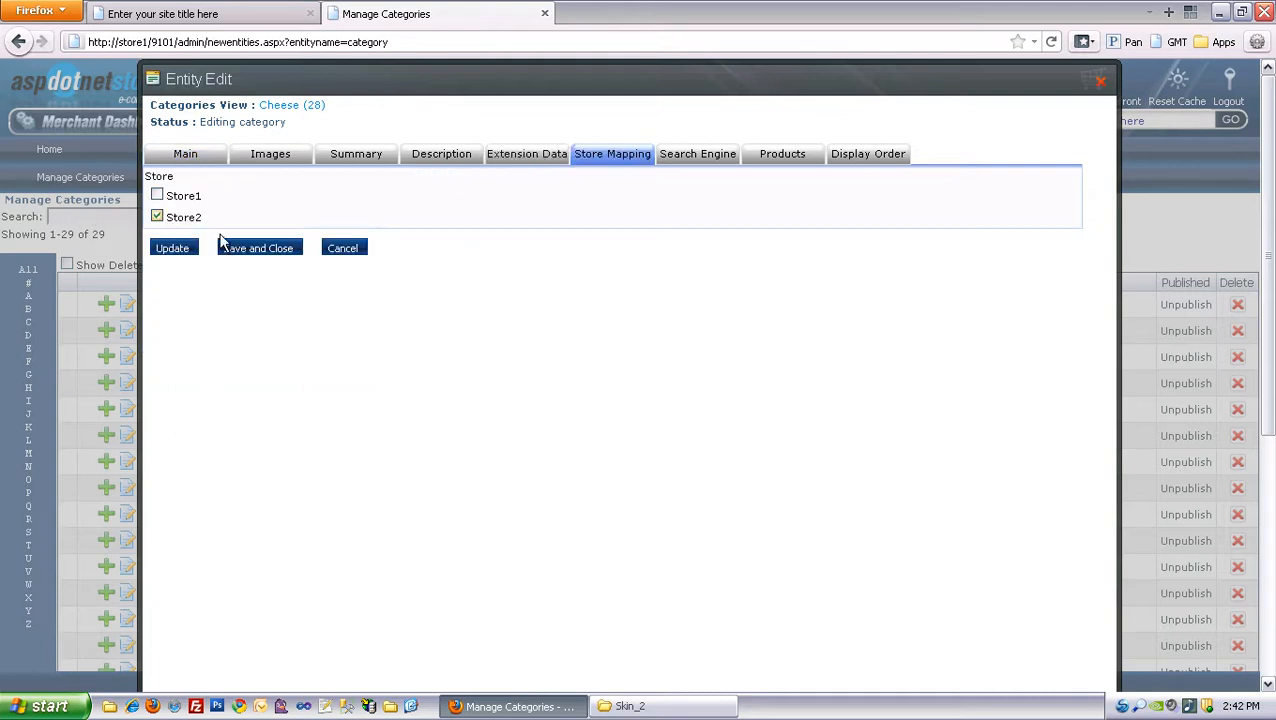
{"action": "left_click", "coordinate": [258, 248]}
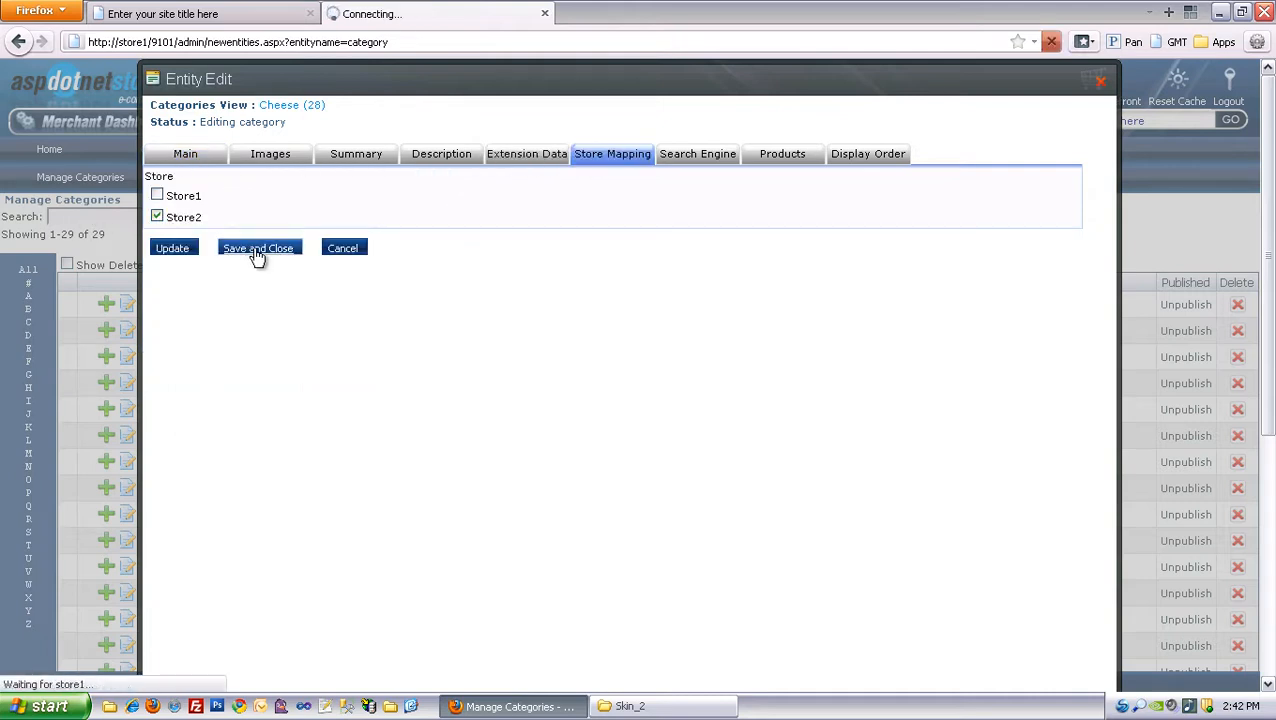
- Confirm Store2 lists only Cheese and Store1 lists Basic Bedding and Bikes, then reopen Manage Categories
{"action": "left_click", "coordinate": [258, 248]}
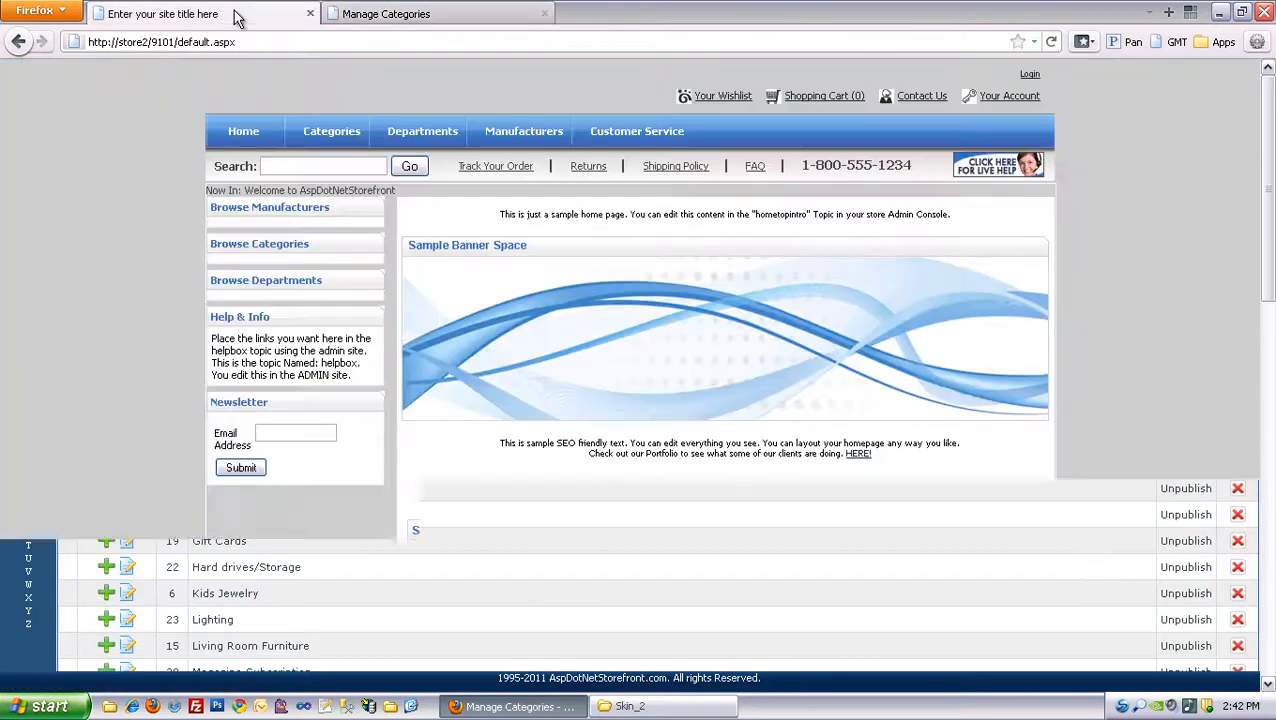
{"action": "left_click", "coordinate": [1051, 42]}
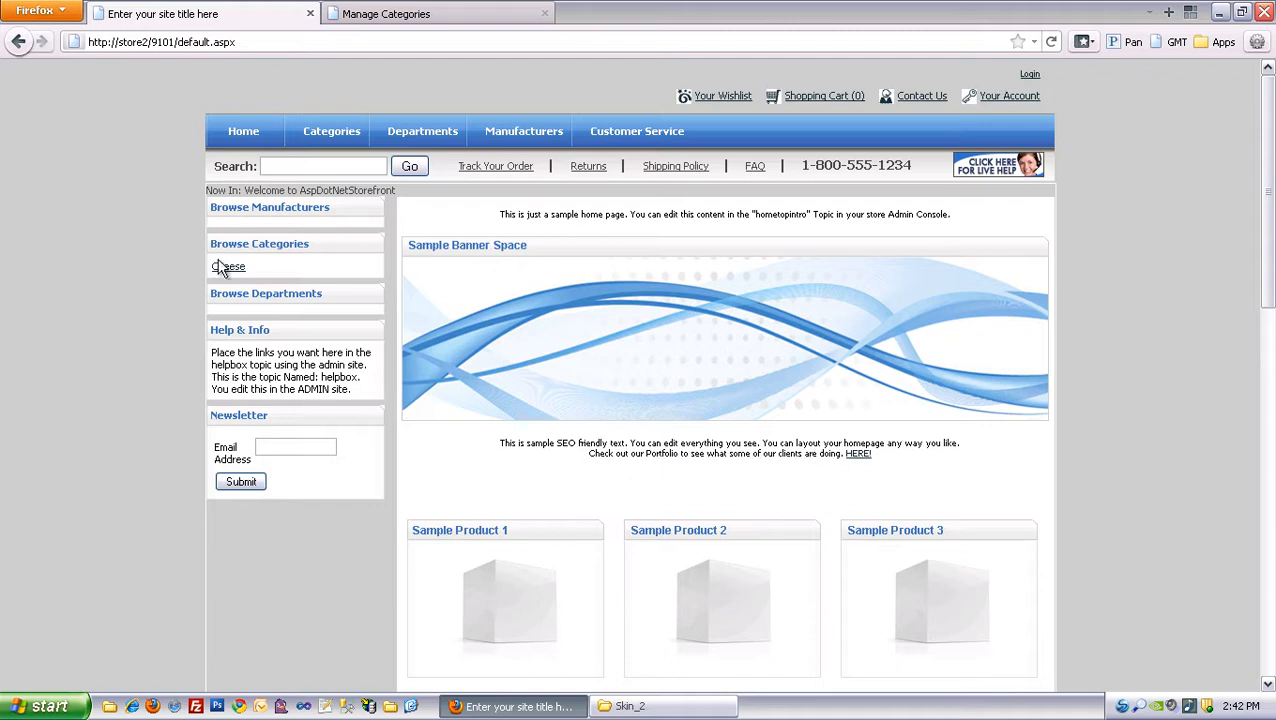
{"action": "left_click", "coordinate": [228, 267]}
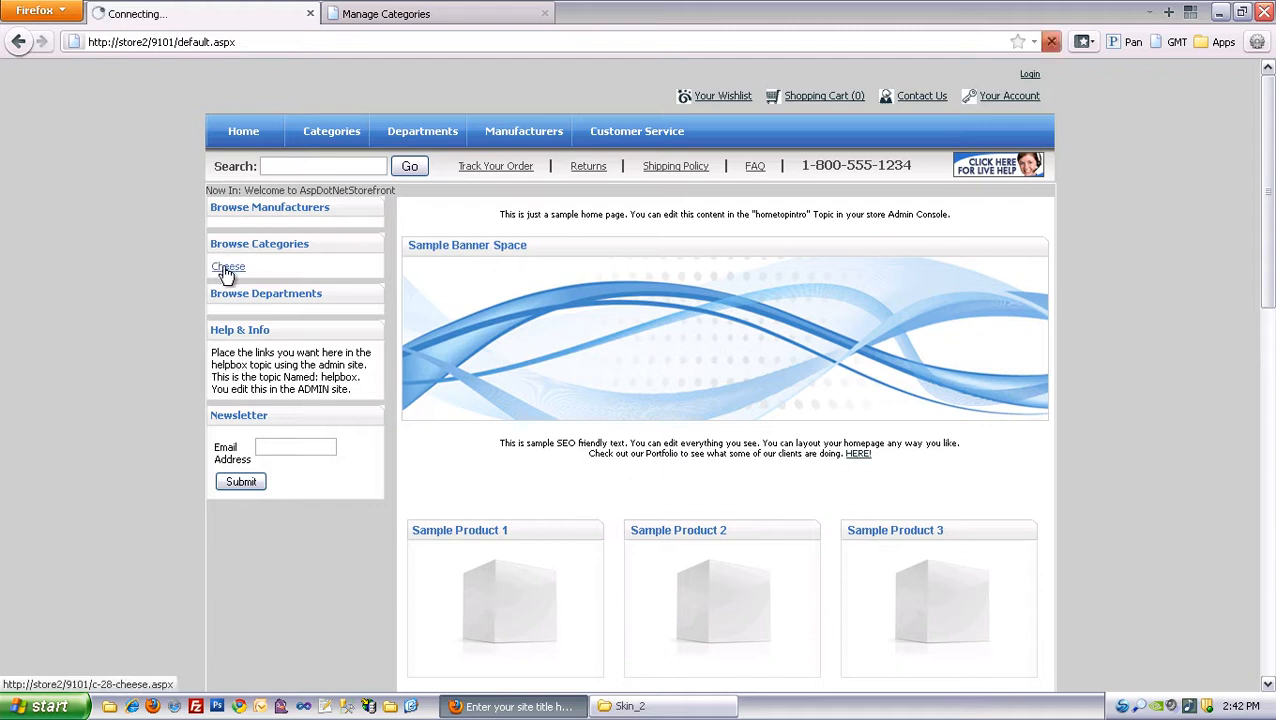
{"action": "left_click", "coordinate": [228, 267]}
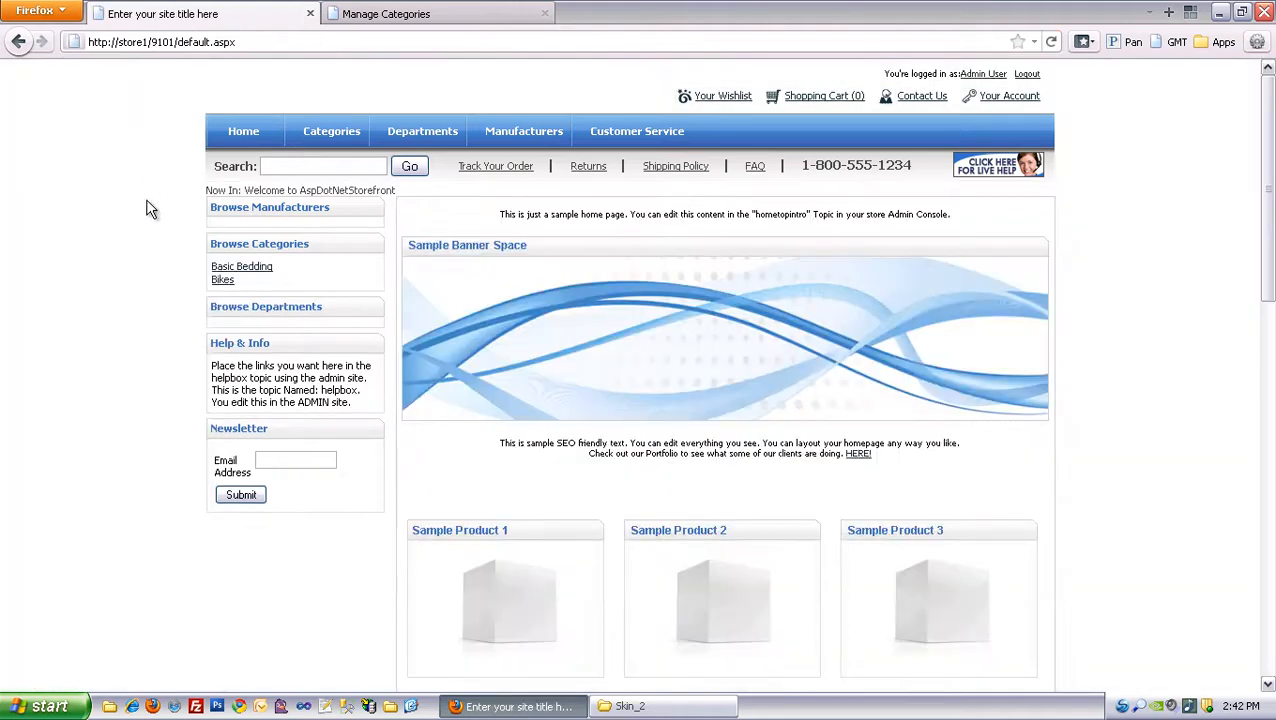
{"action": "mouse_move", "coordinate": [222, 280]}
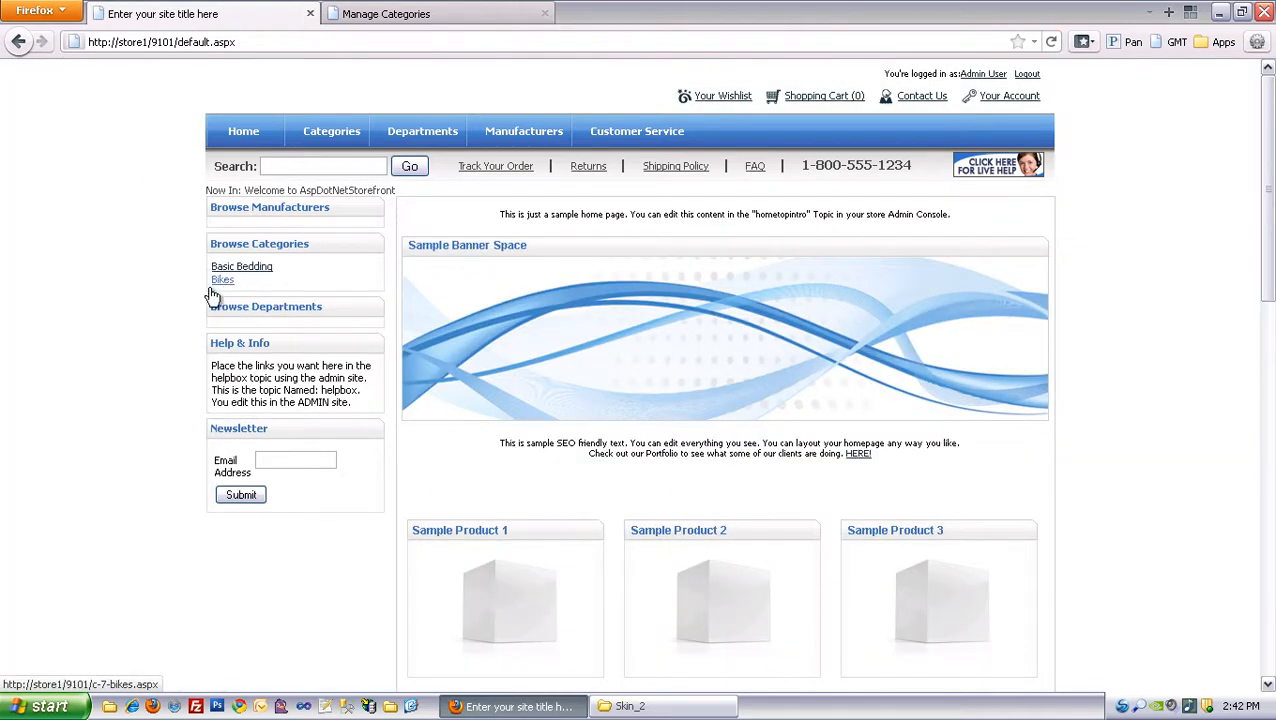
{"action": "mouse_move", "coordinate": [183, 302]}
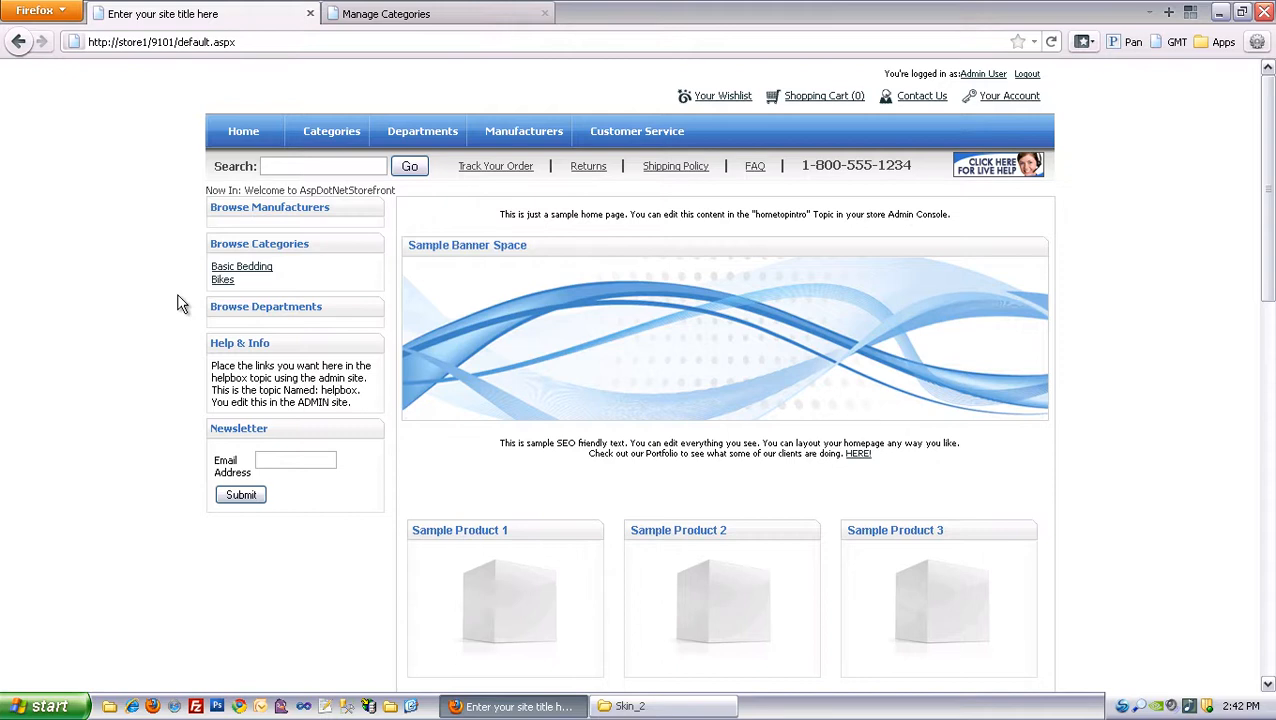
{"action": "left_click", "coordinate": [438, 13]}
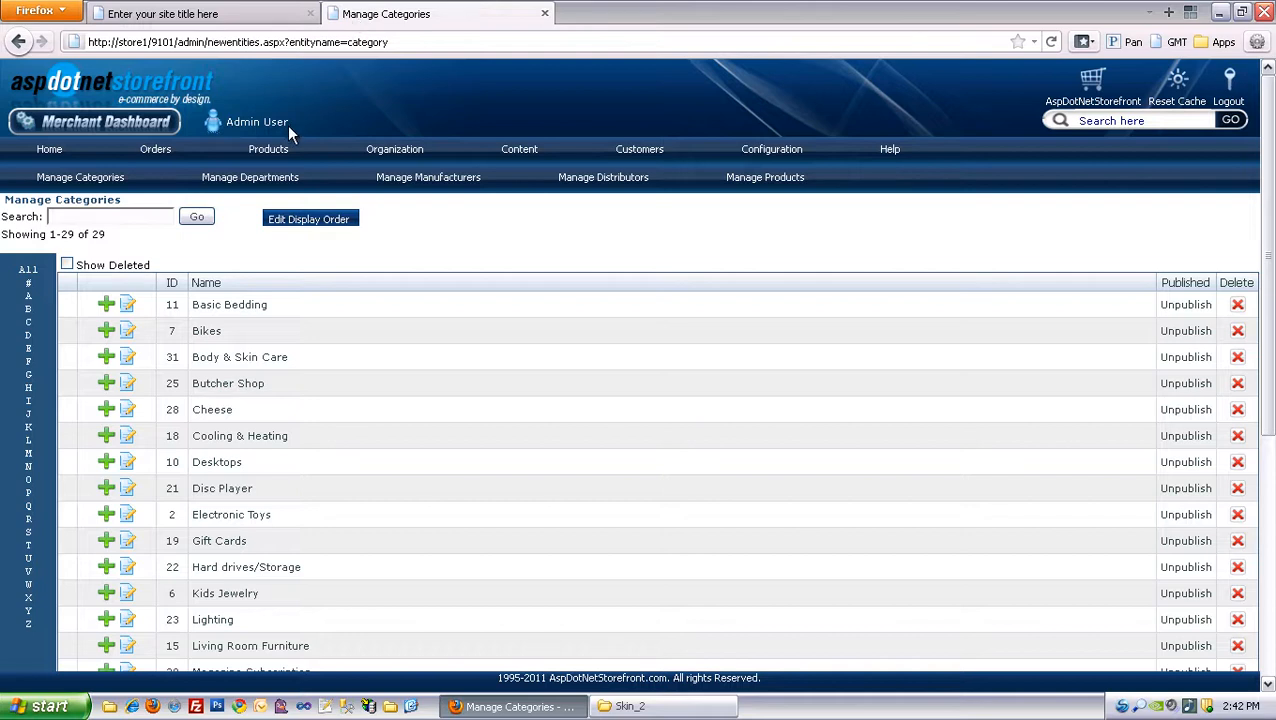
- Map the 15-Inch Kettler Pulse Firenze Womens Bike - Periwinkle to Store1 and close the editor
{"action": "left_click", "coordinate": [268, 149]}
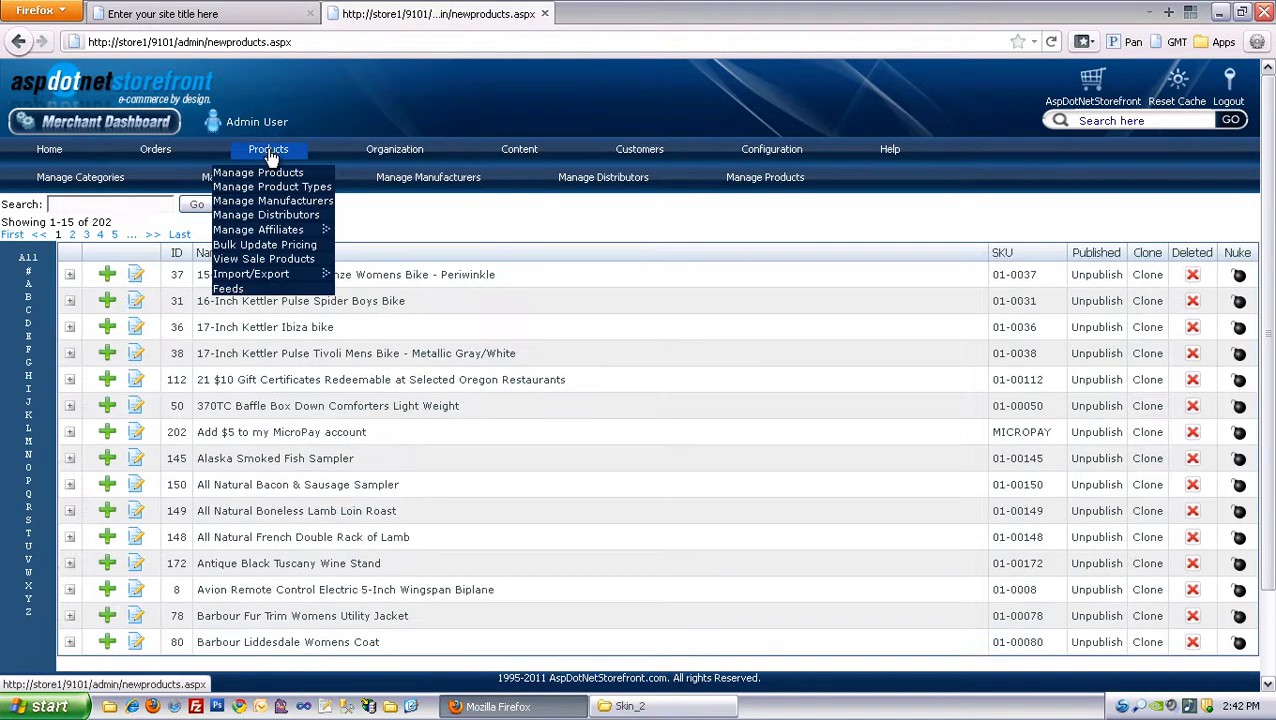
{"action": "mouse_move", "coordinate": [372, 225]}
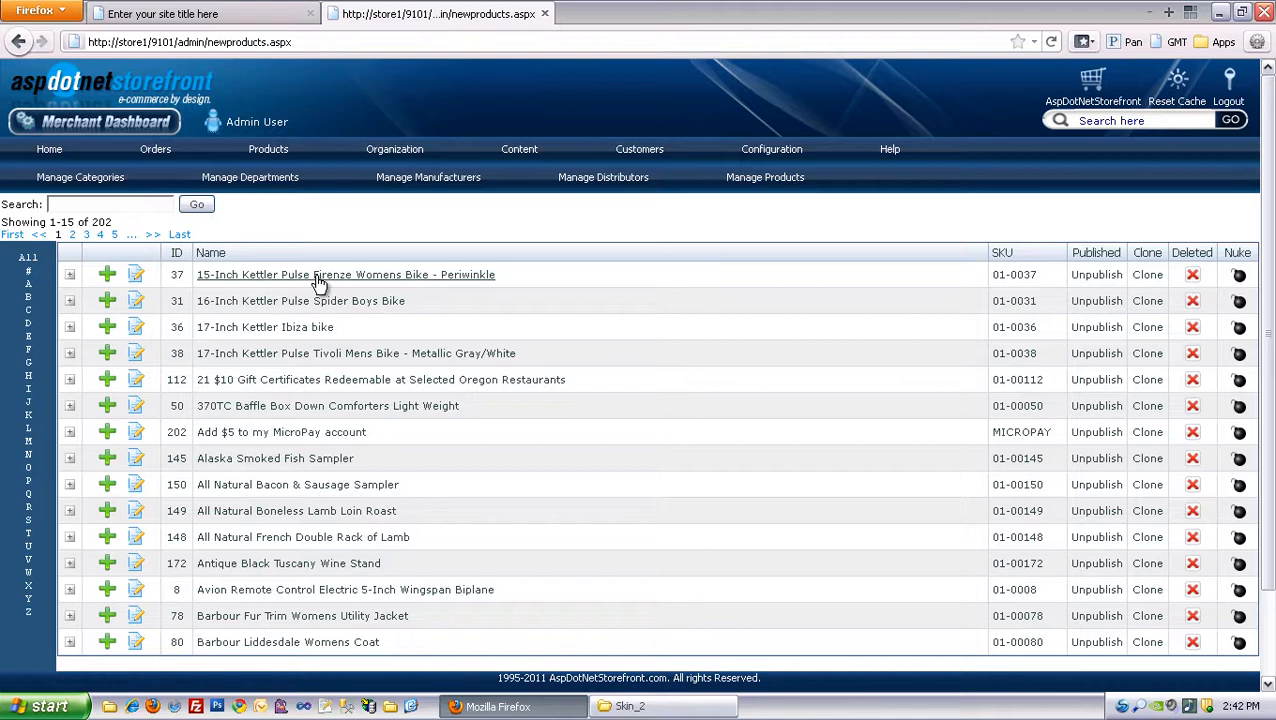
{"action": "left_click", "coordinate": [345, 274]}
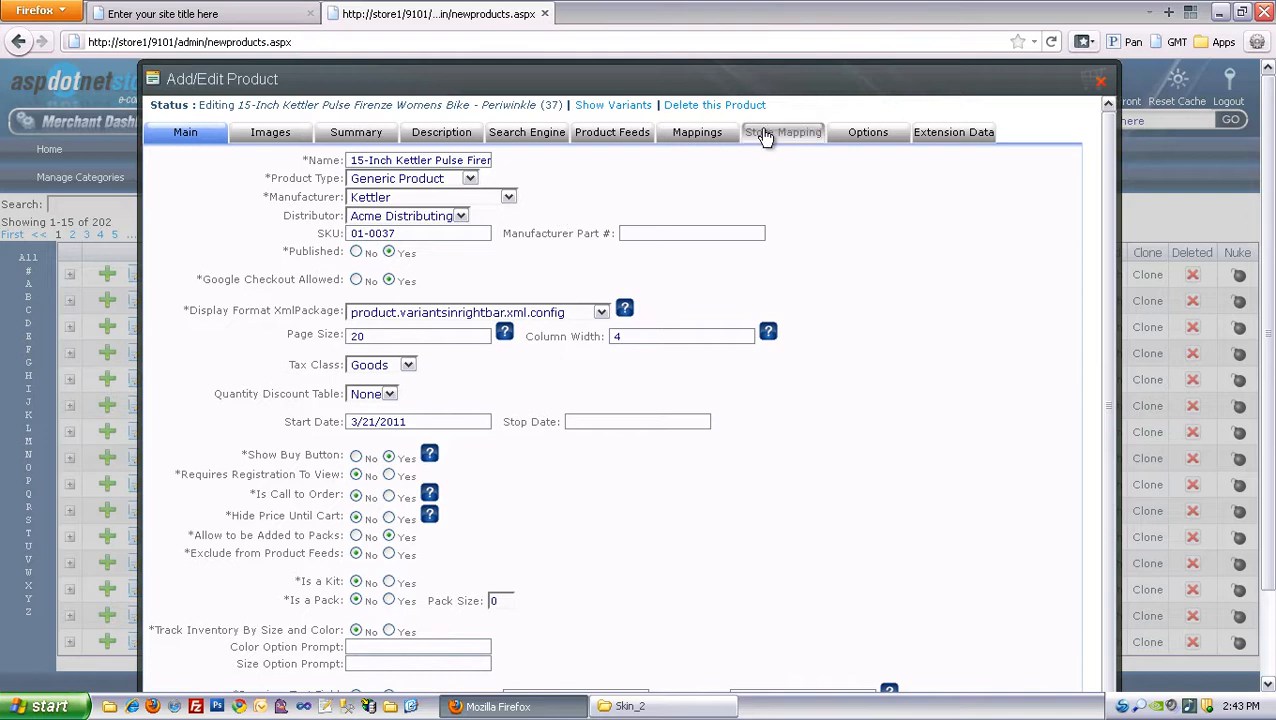
{"action": "left_click", "coordinate": [783, 131]}
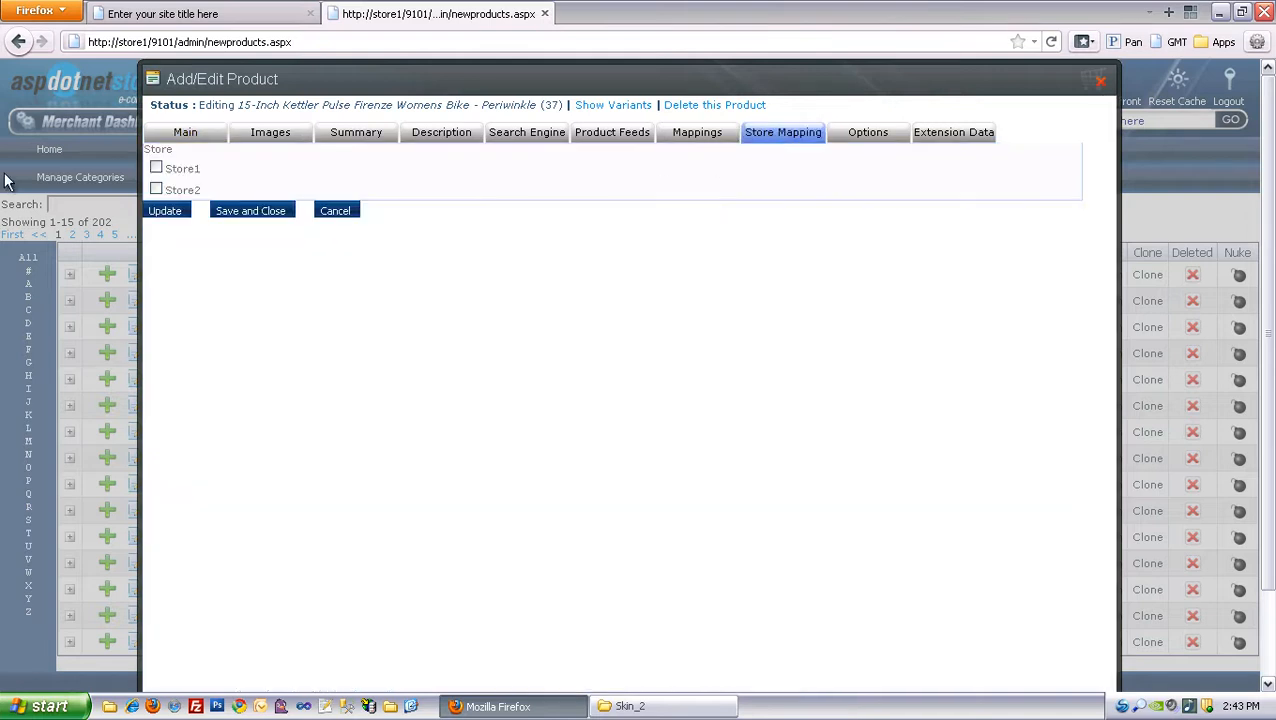
{"action": "left_click", "coordinate": [156, 167]}
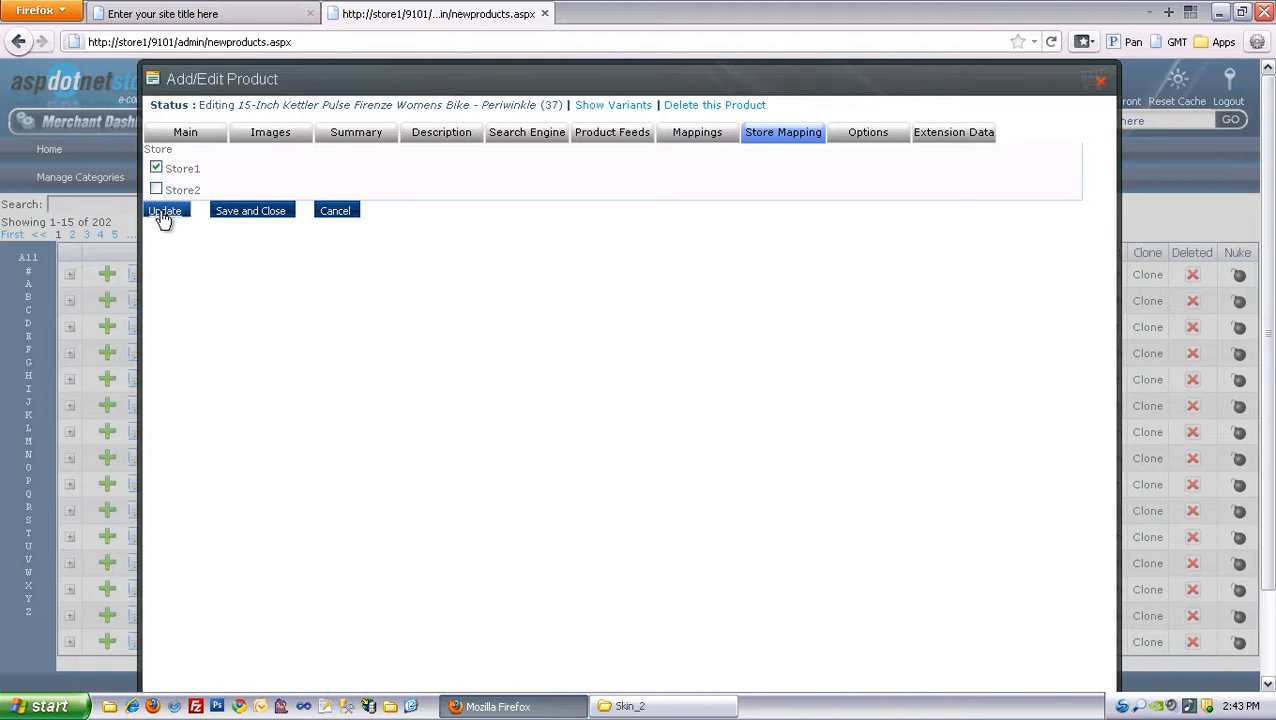
{"action": "left_click", "coordinate": [165, 210]}
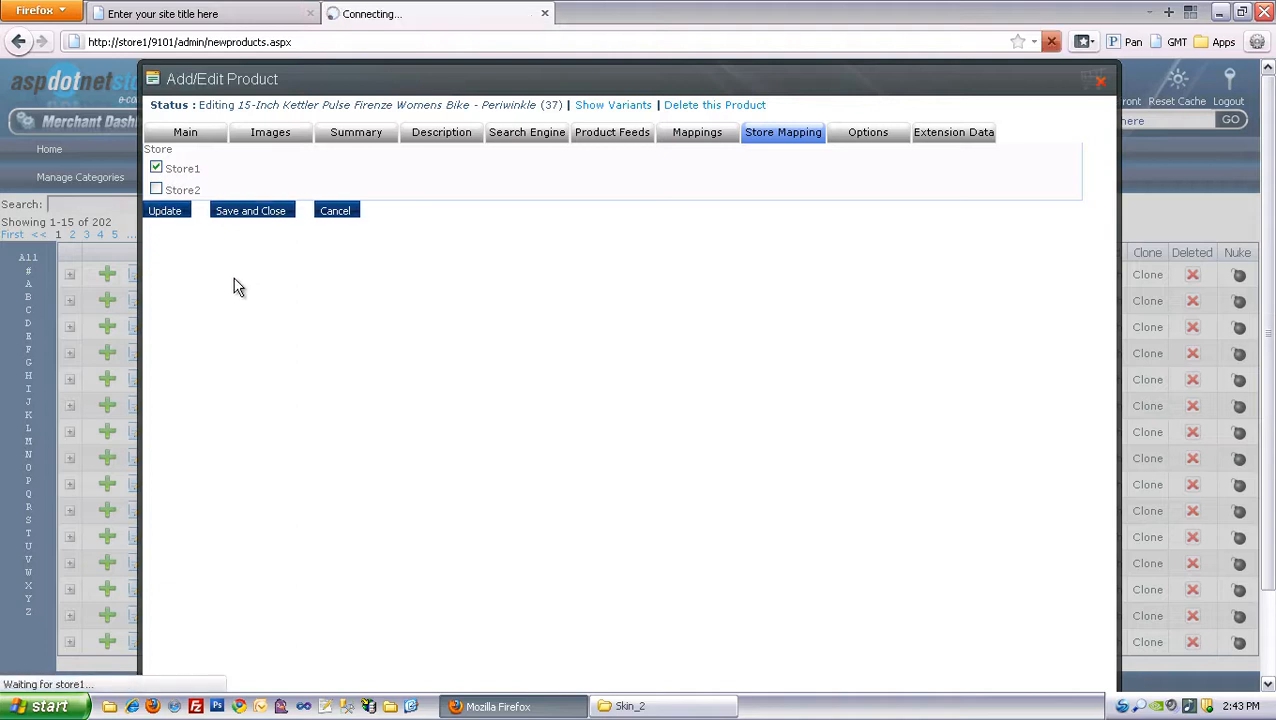
{"action": "left_click", "coordinate": [335, 210]}
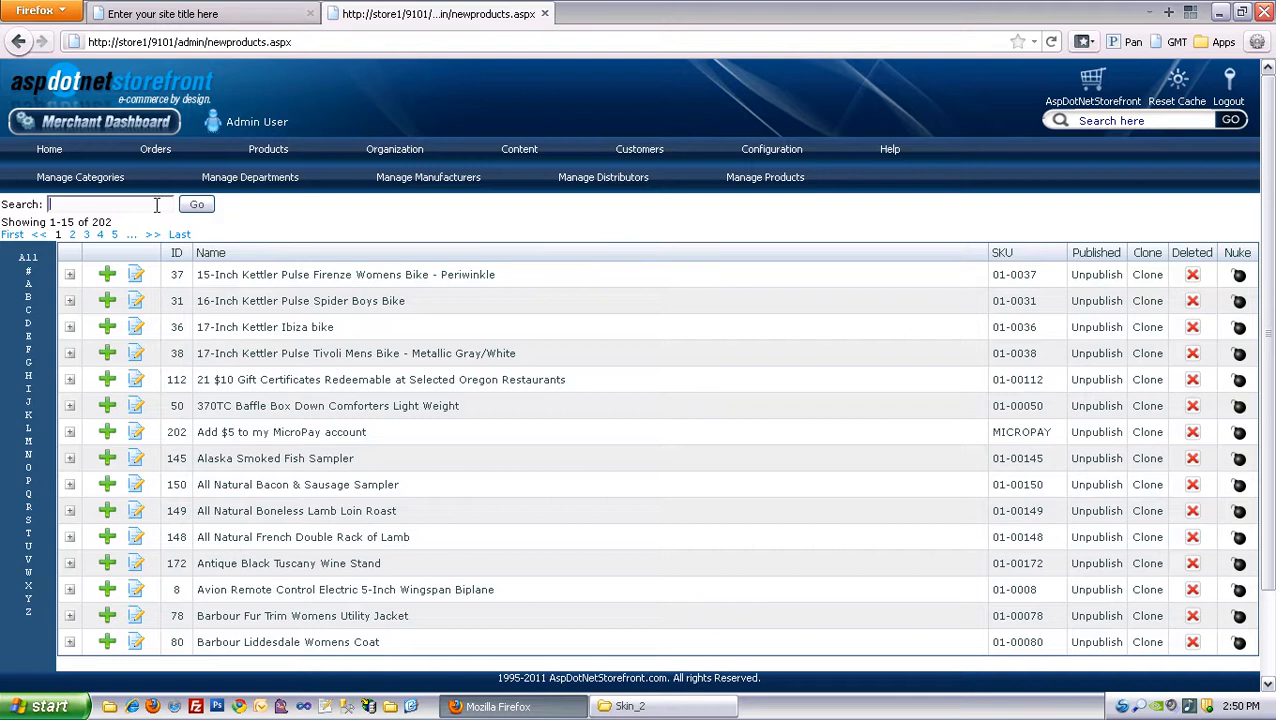
- Search products for 'imported' and tick Store2 for Danish Havarti Imported, then update
{"action": "type", "text": "imported"}
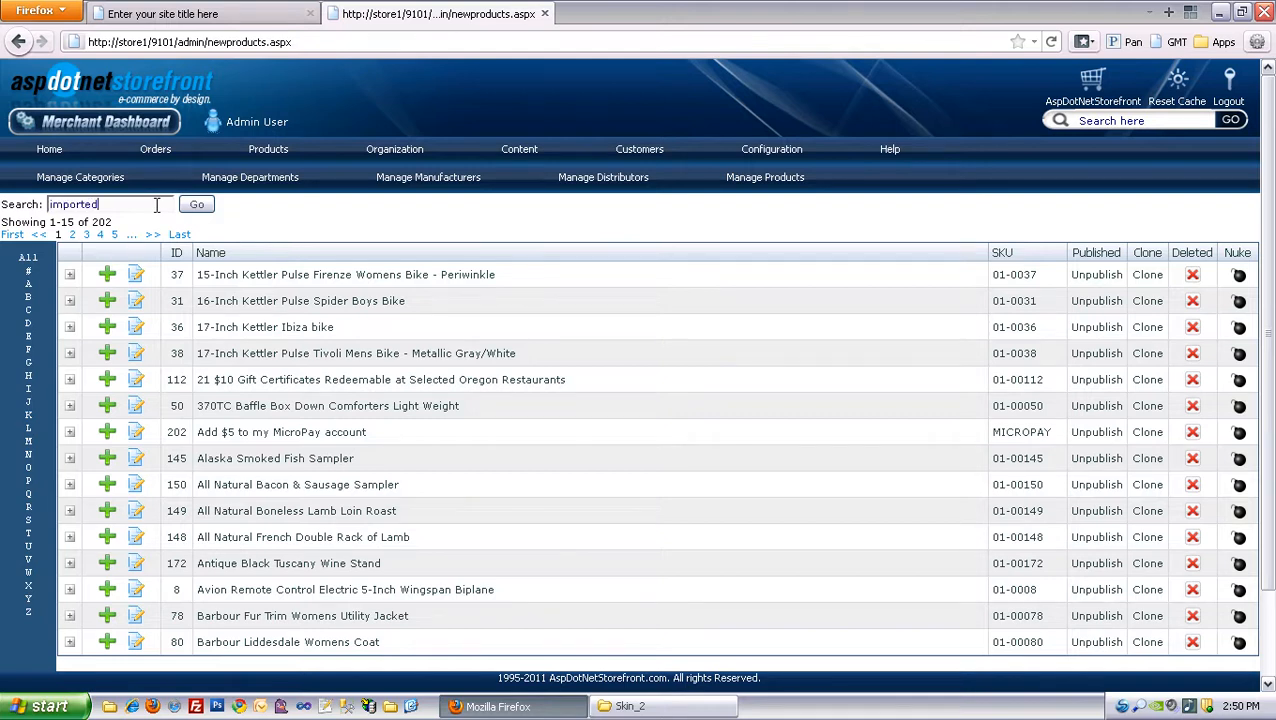
{"action": "left_click", "coordinate": [196, 204]}
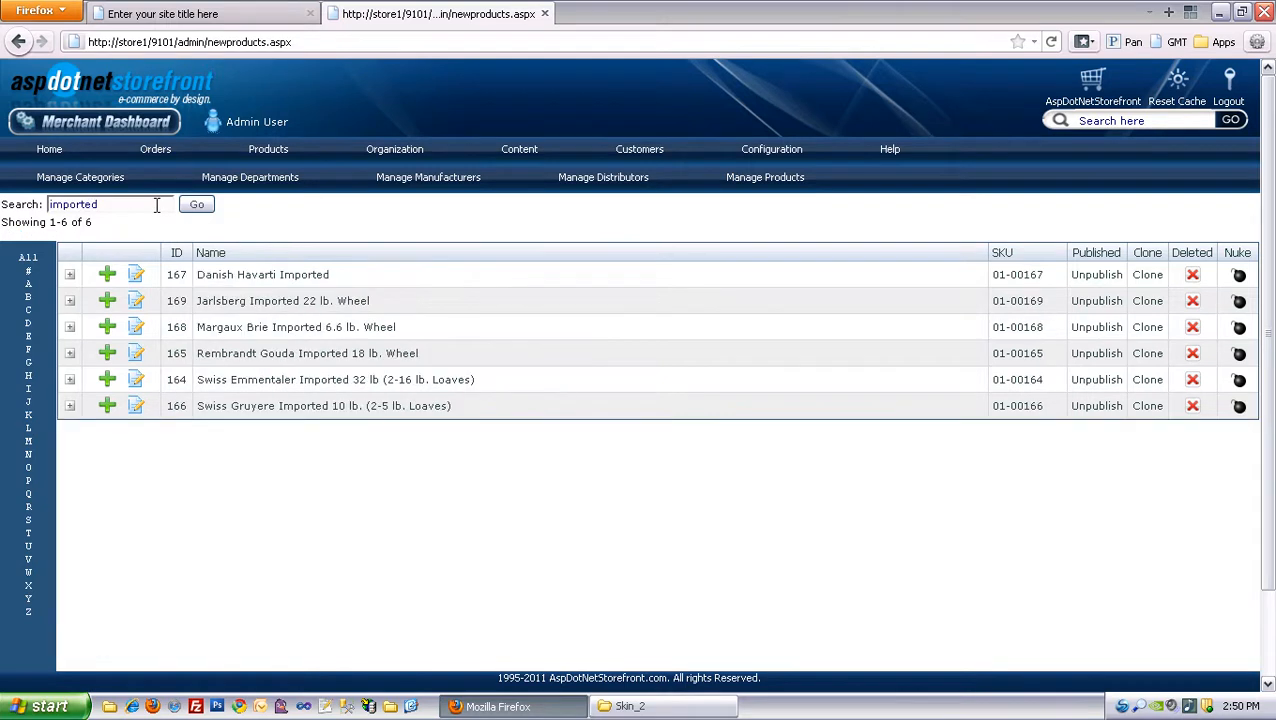
{"action": "mouse_move", "coordinate": [262, 274]}
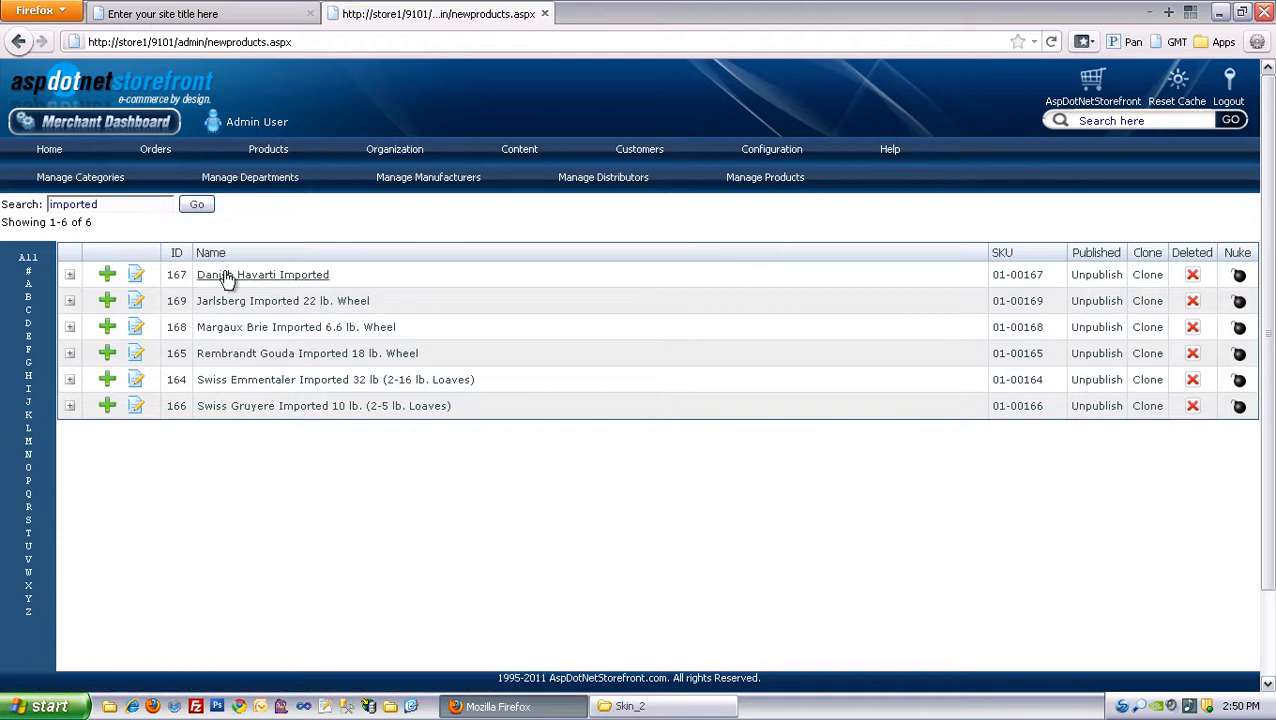
{"action": "left_click", "coordinate": [262, 274]}
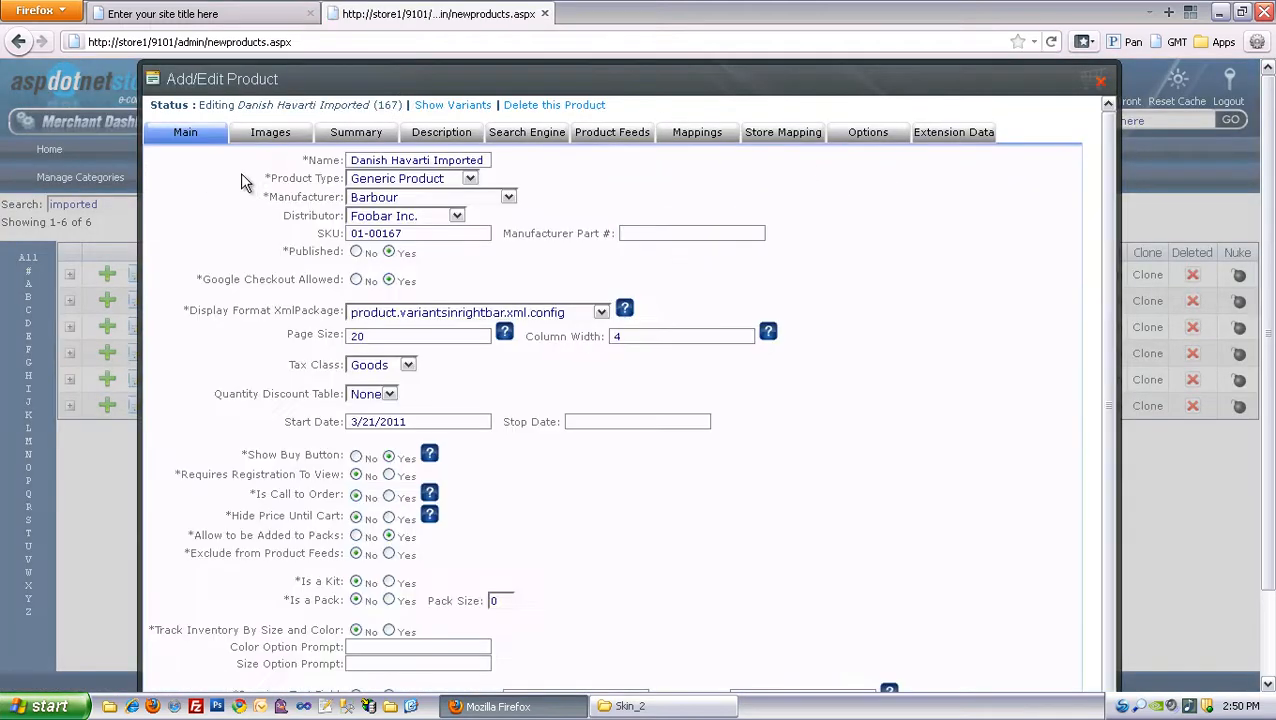
{"action": "left_click", "coordinate": [782, 132]}
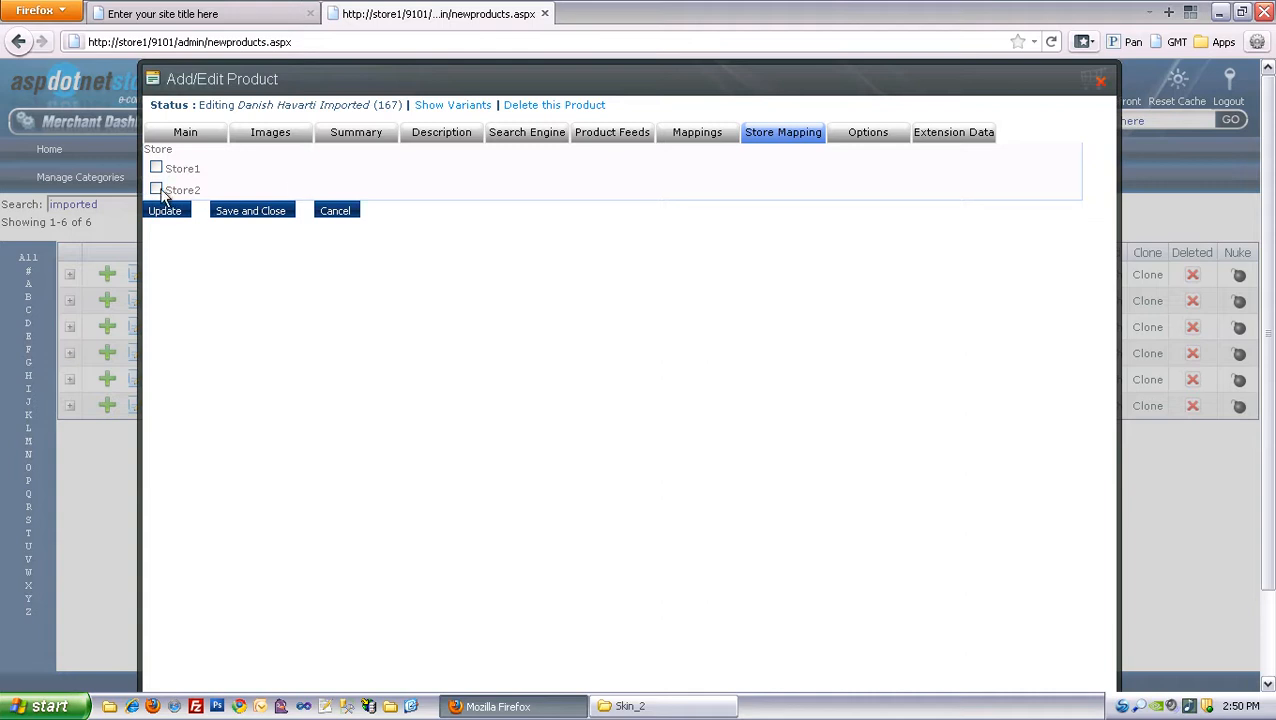
{"action": "left_click", "coordinate": [156, 190]}
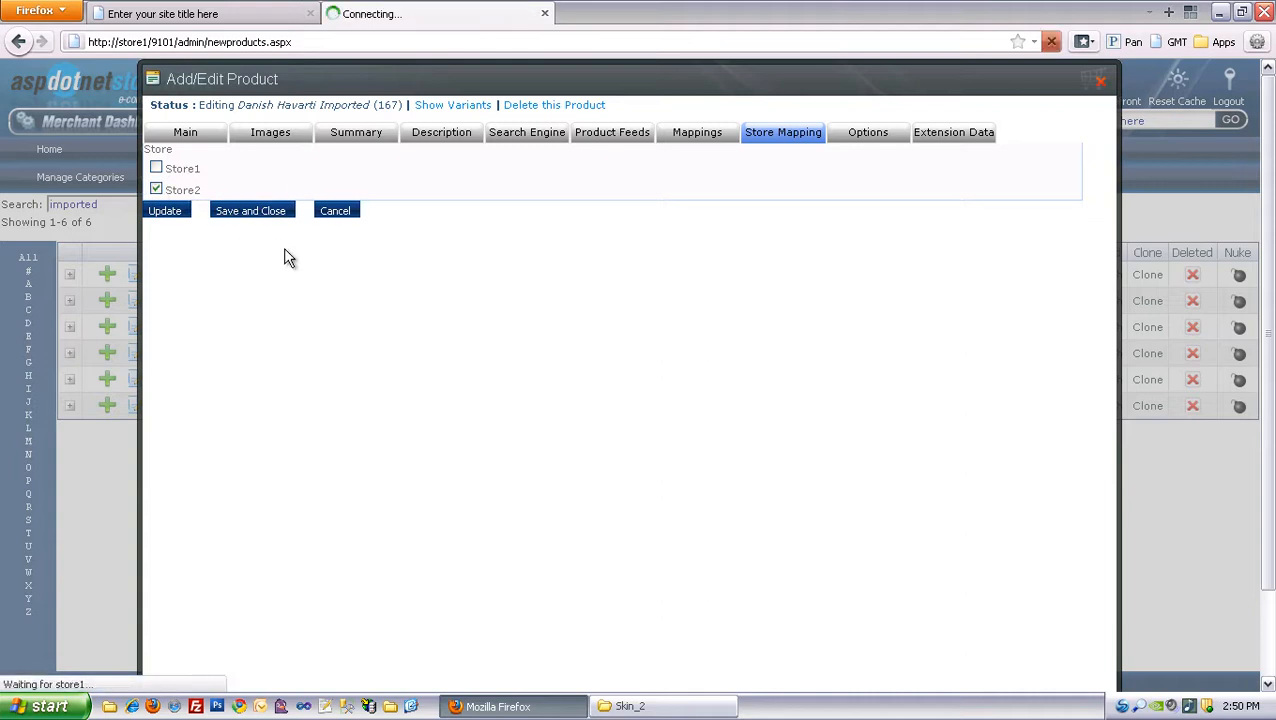
{"action": "left_click", "coordinate": [165, 210]}
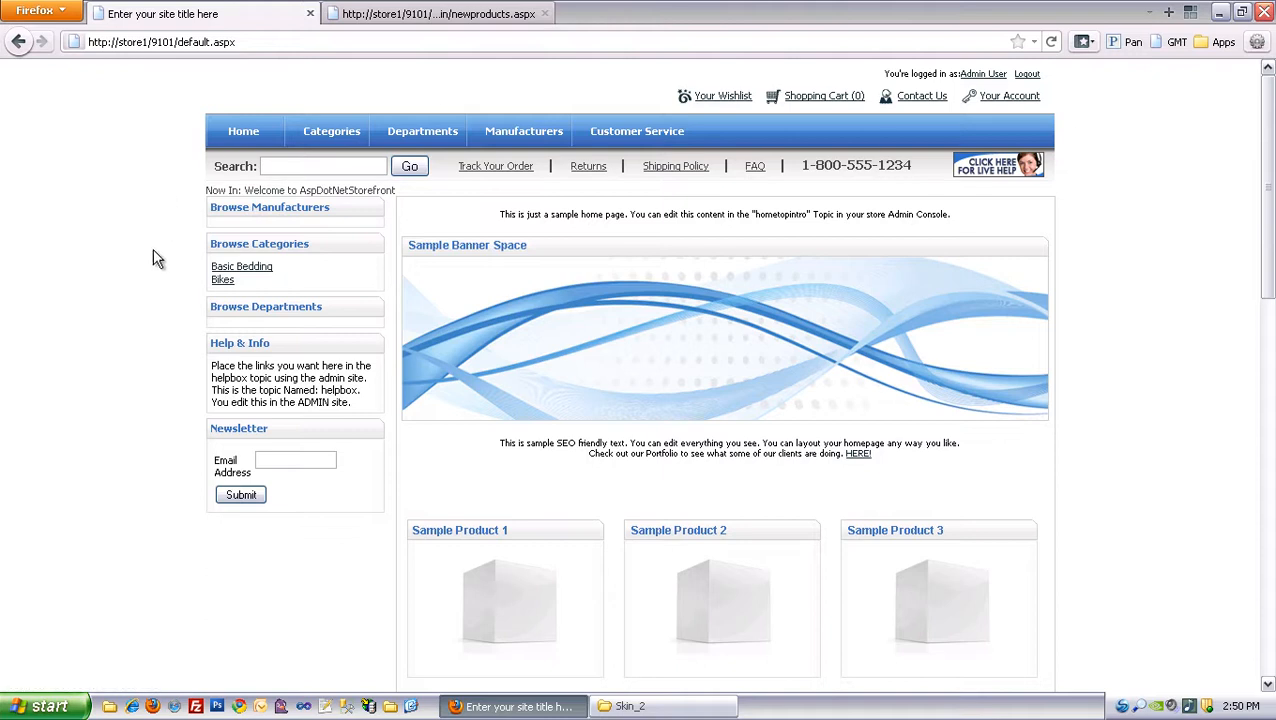
{"action": "mouse_move", "coordinate": [222, 280]}
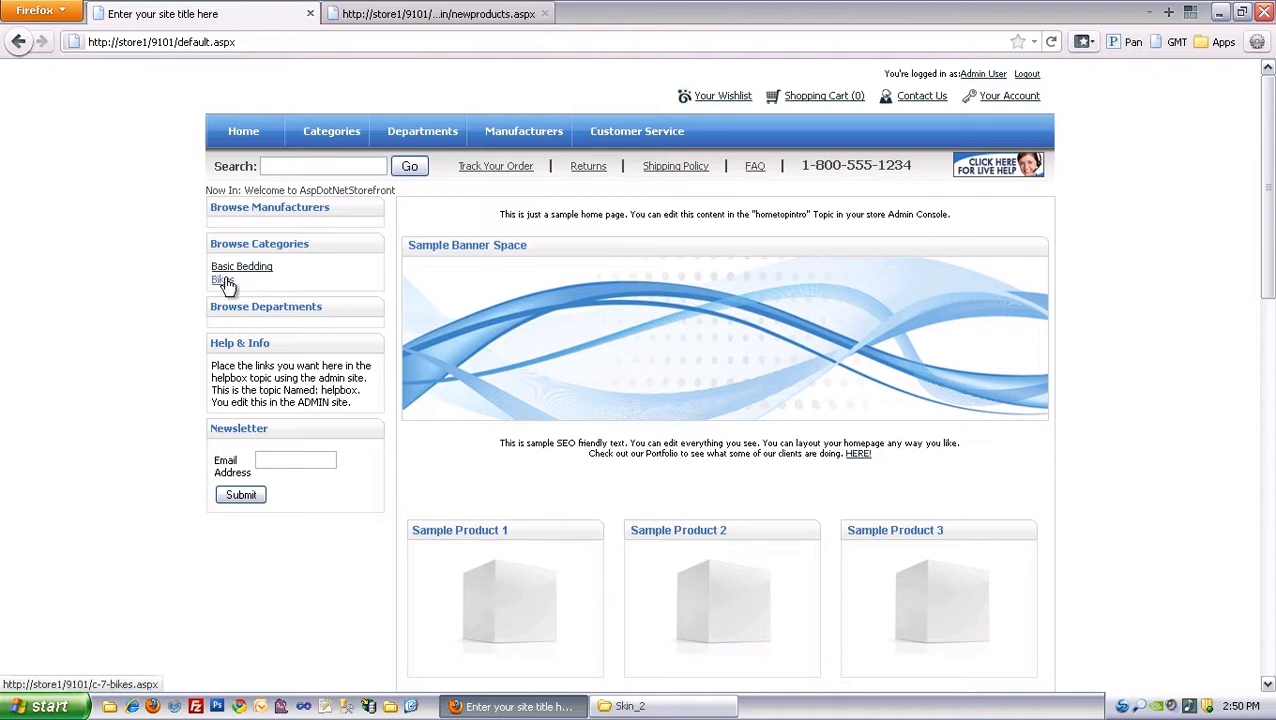
- Visit Store1's Bikes category, then open Store2's Cheese category page
{"action": "left_click", "coordinate": [222, 279]}
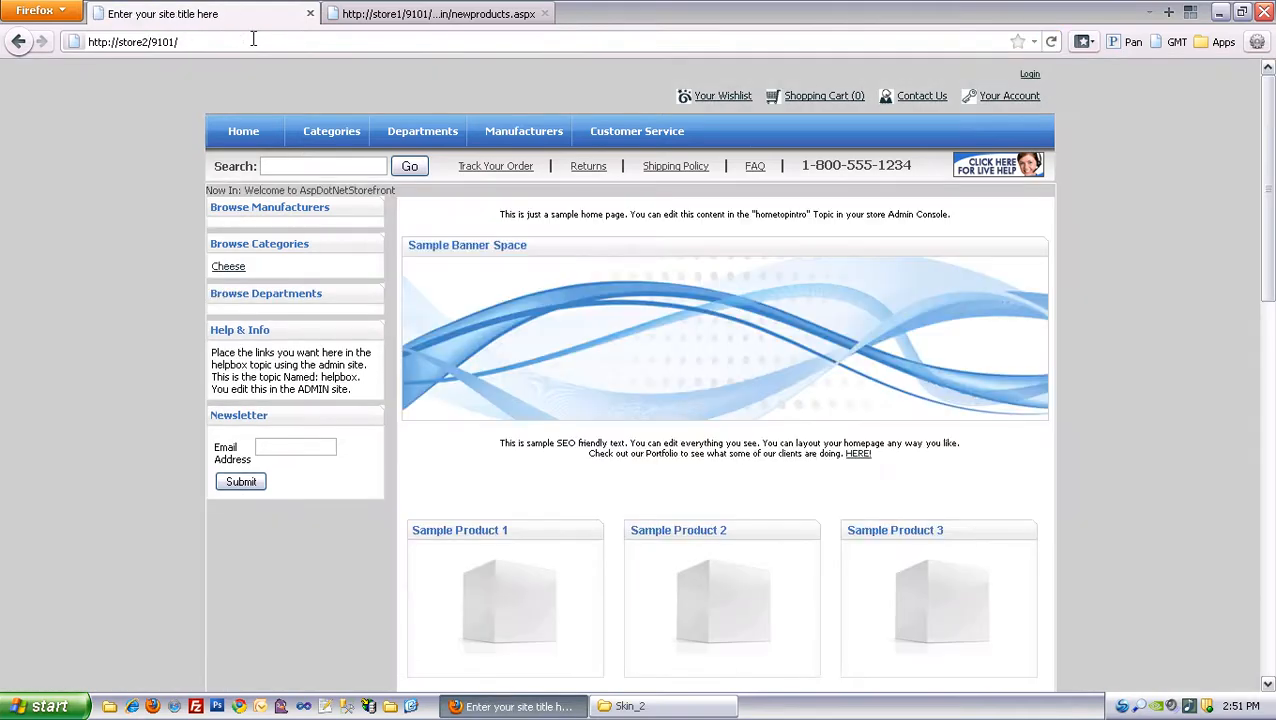
{"action": "left_click", "coordinate": [228, 266]}
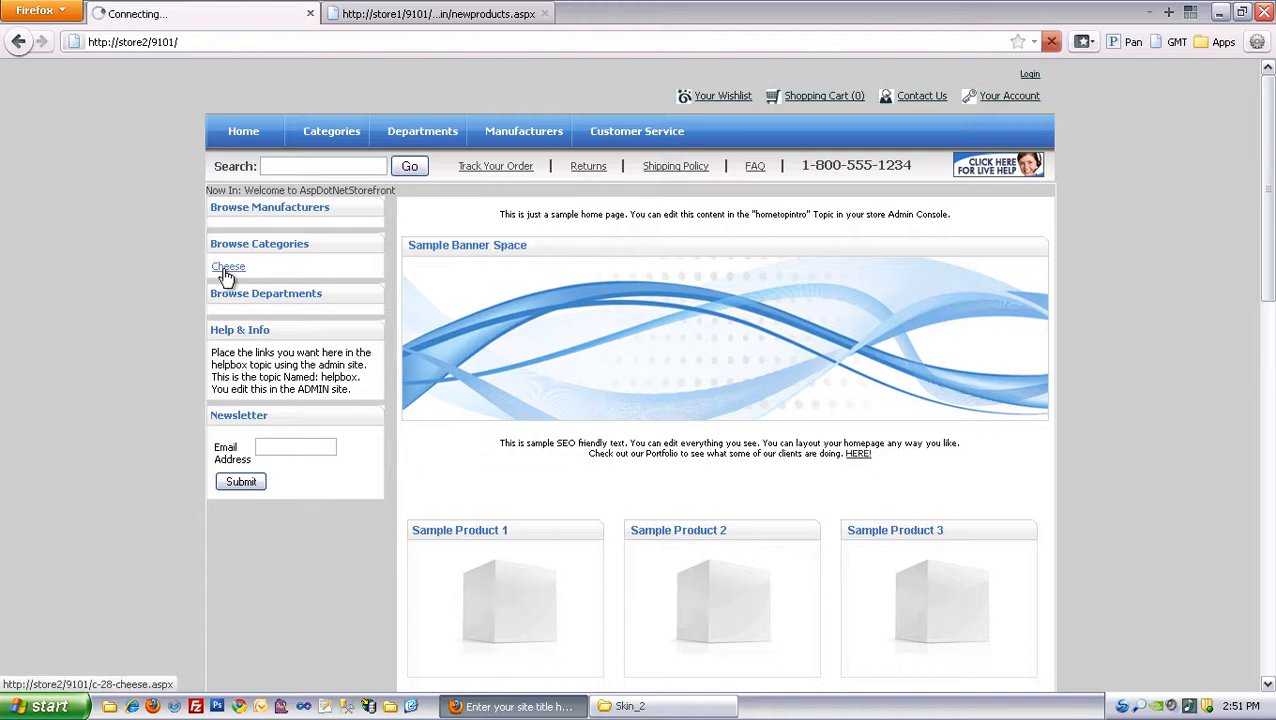
{"action": "left_click", "coordinate": [228, 266]}
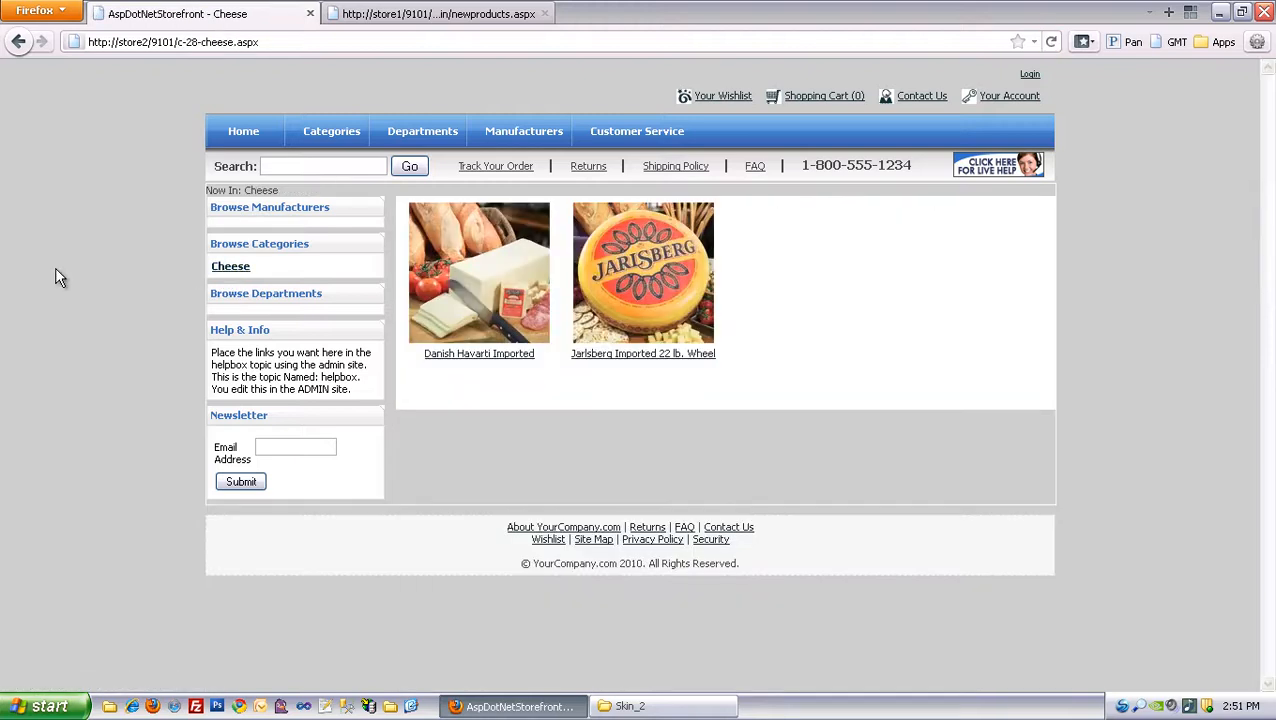